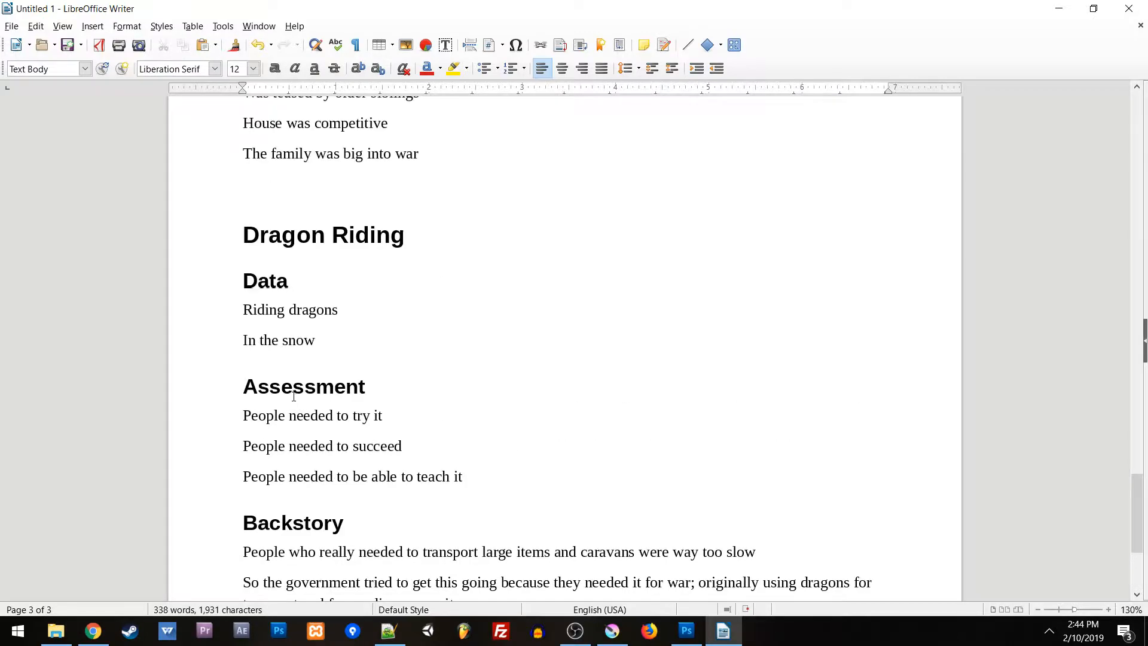
# Add a bold 'Adjectives:' heading above the separator listing chewy, hot and heated
pyautogui.scroll(3)
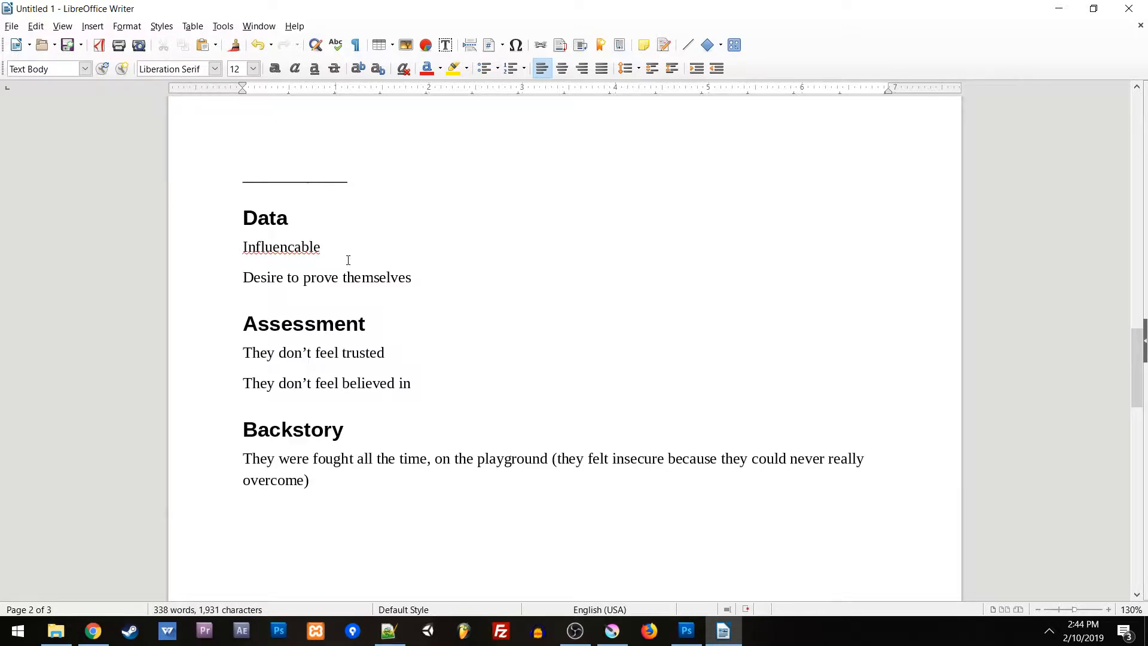
pyautogui.scroll(3)
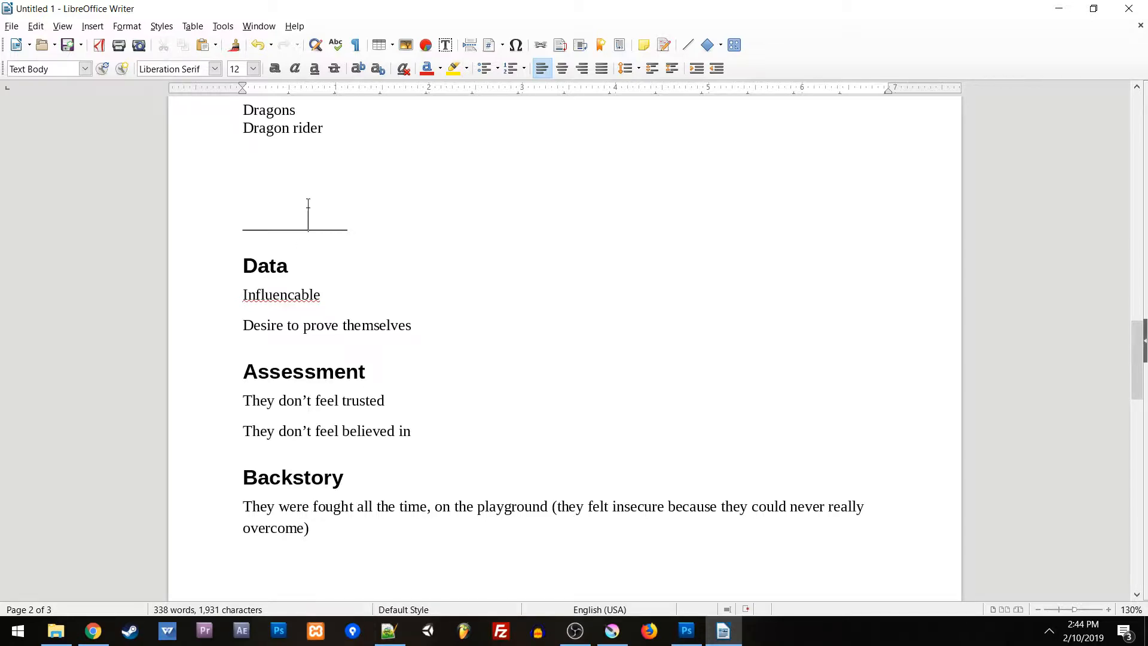
pyautogui.click(279, 197)
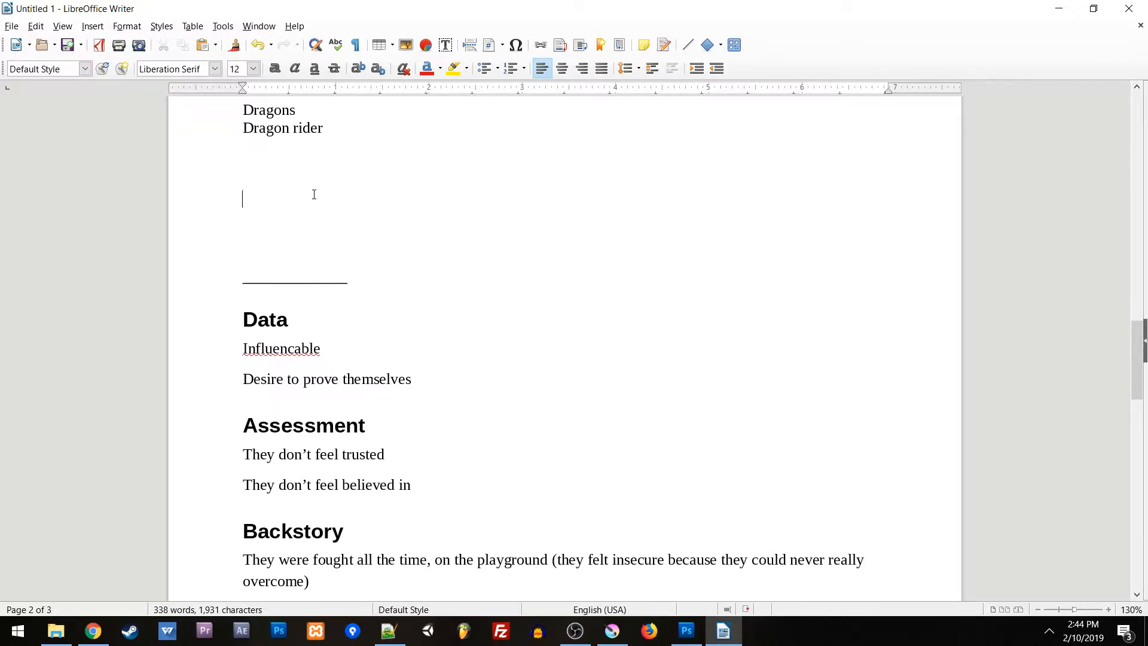
pyautogui.write('Adjectives:')
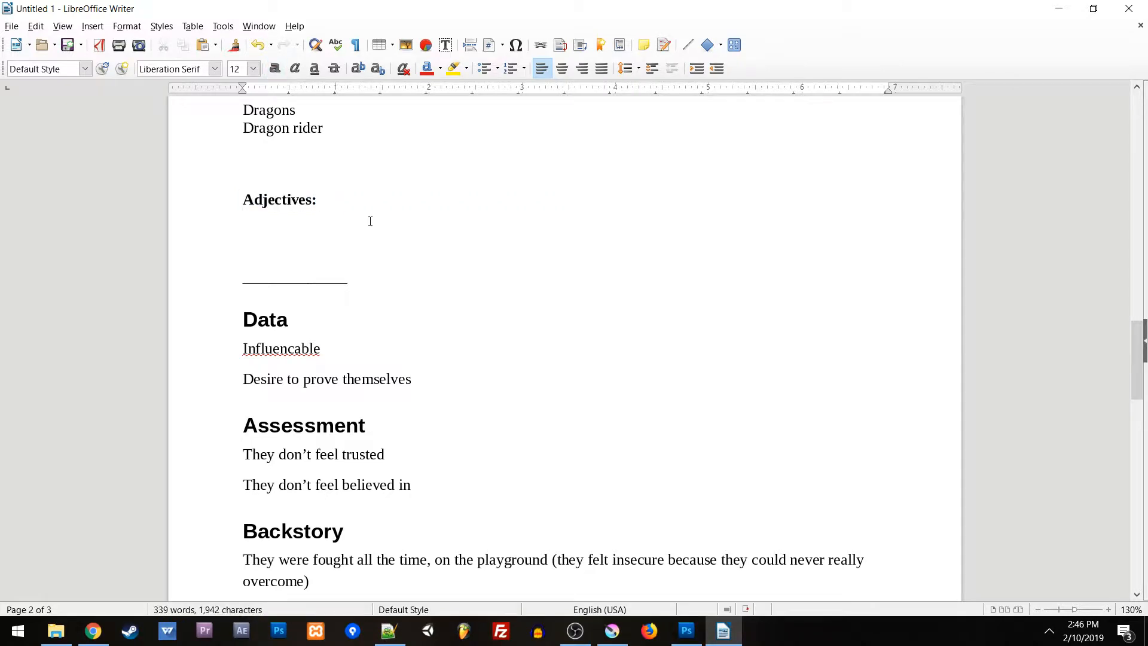
pyautogui.write('chewy')
pyautogui.write('hot')
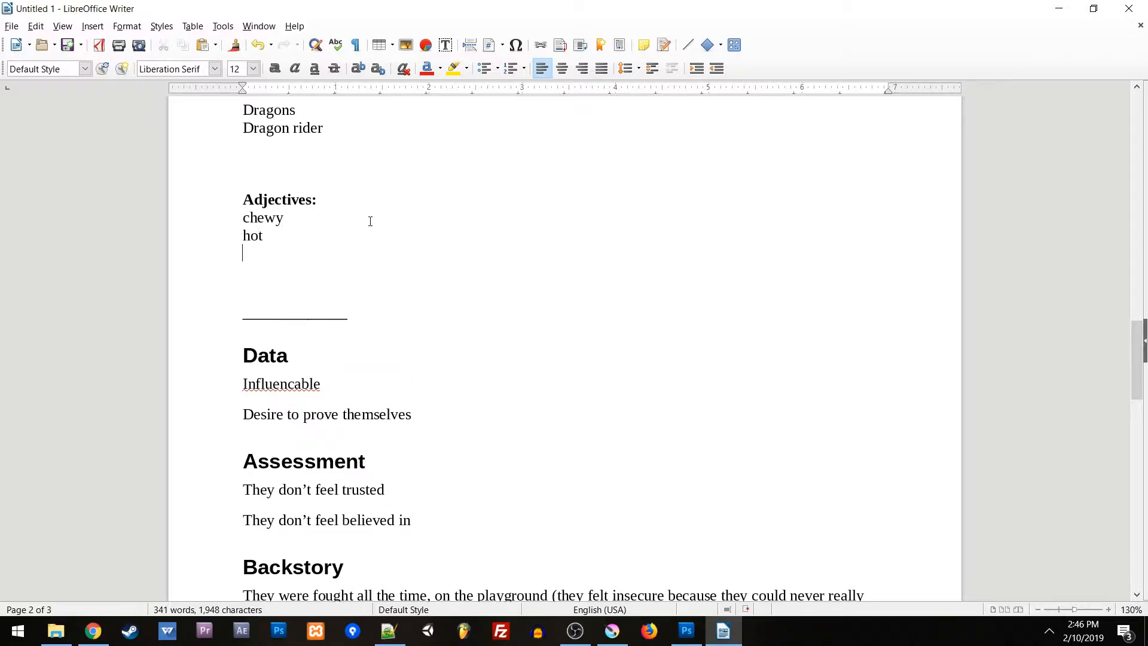
pyautogui.write('heated')
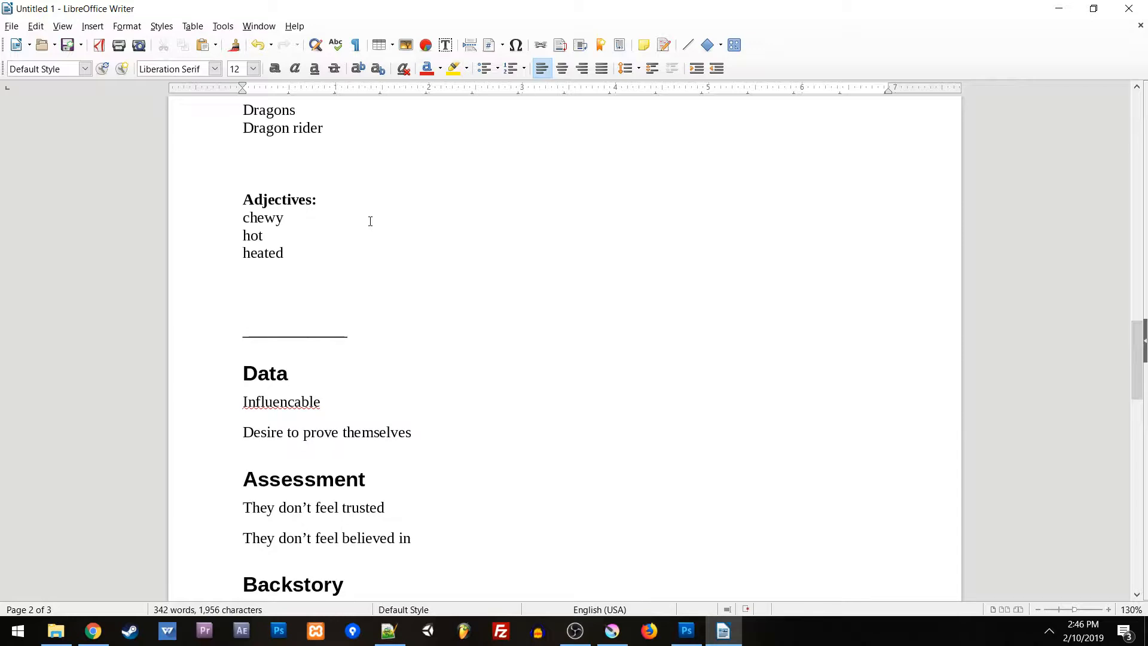
pyautogui.click(243, 271)
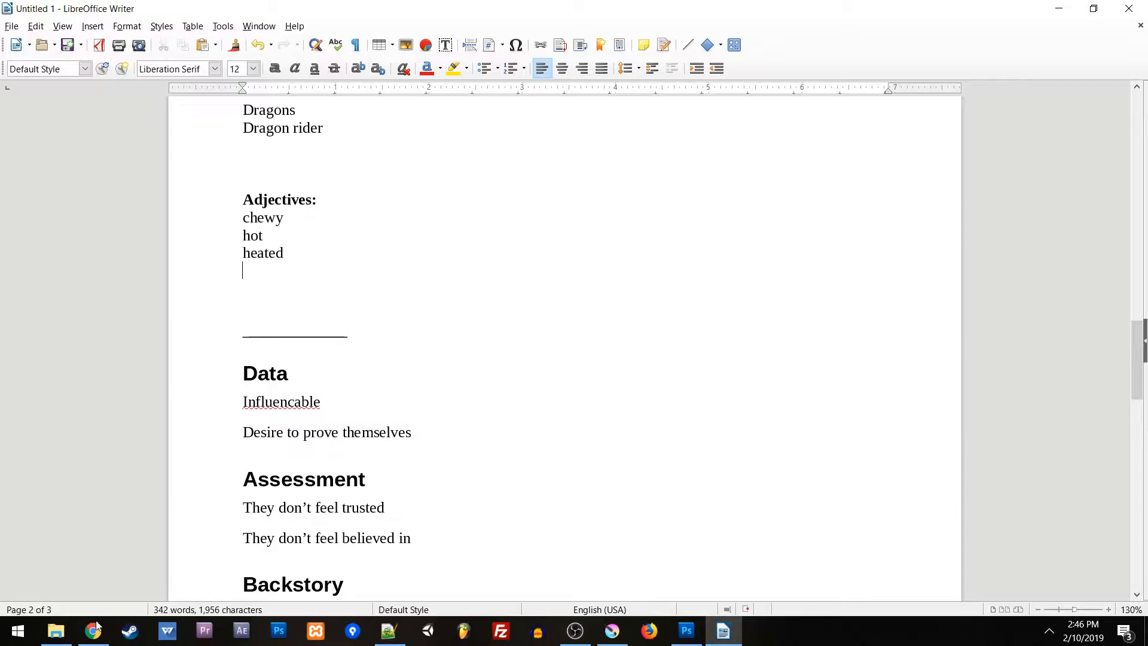
# Search 'personality trait list' in Chrome and open the Ideonomy Personality Traits result
pyautogui.click(92, 630)
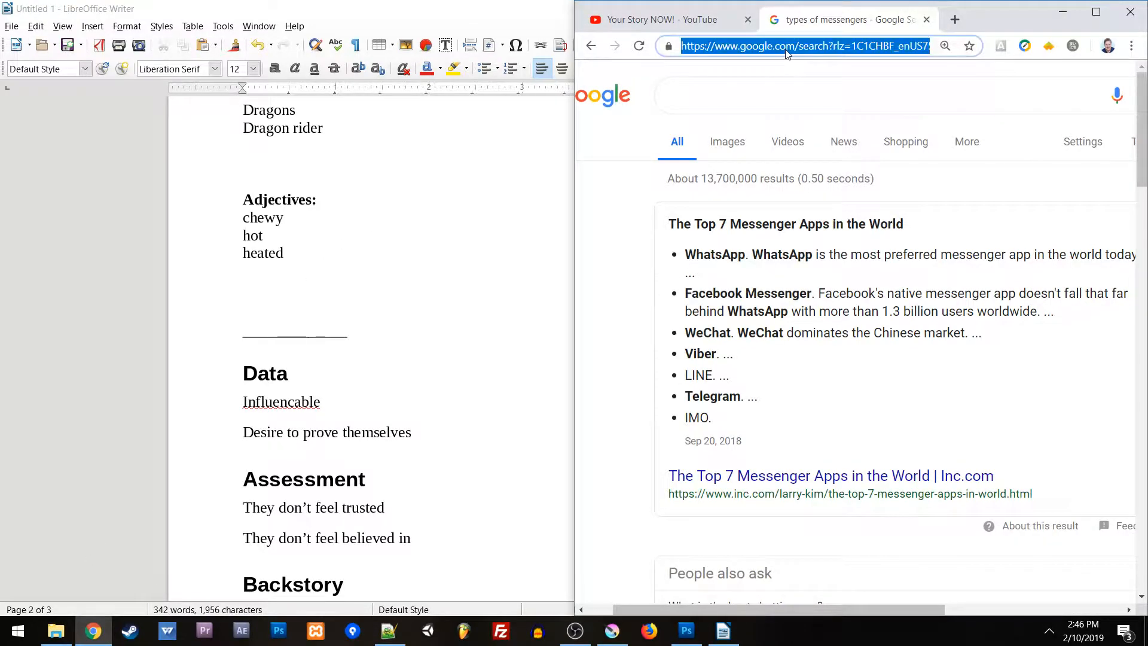
pyautogui.write('adjective list')
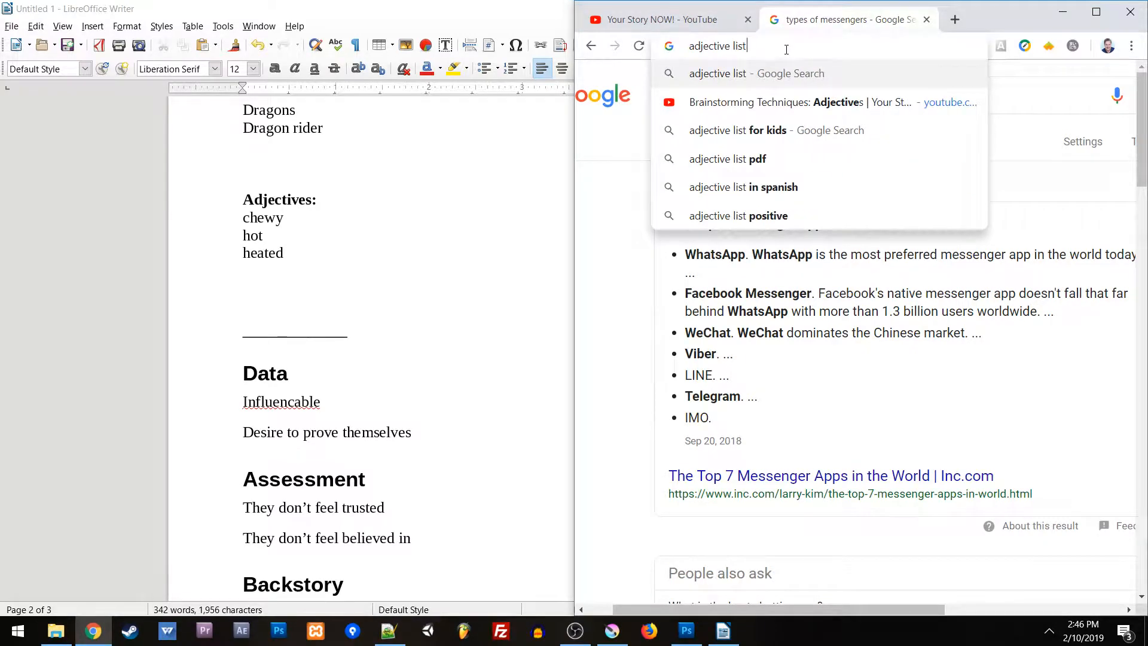
pyautogui.write('personality t')
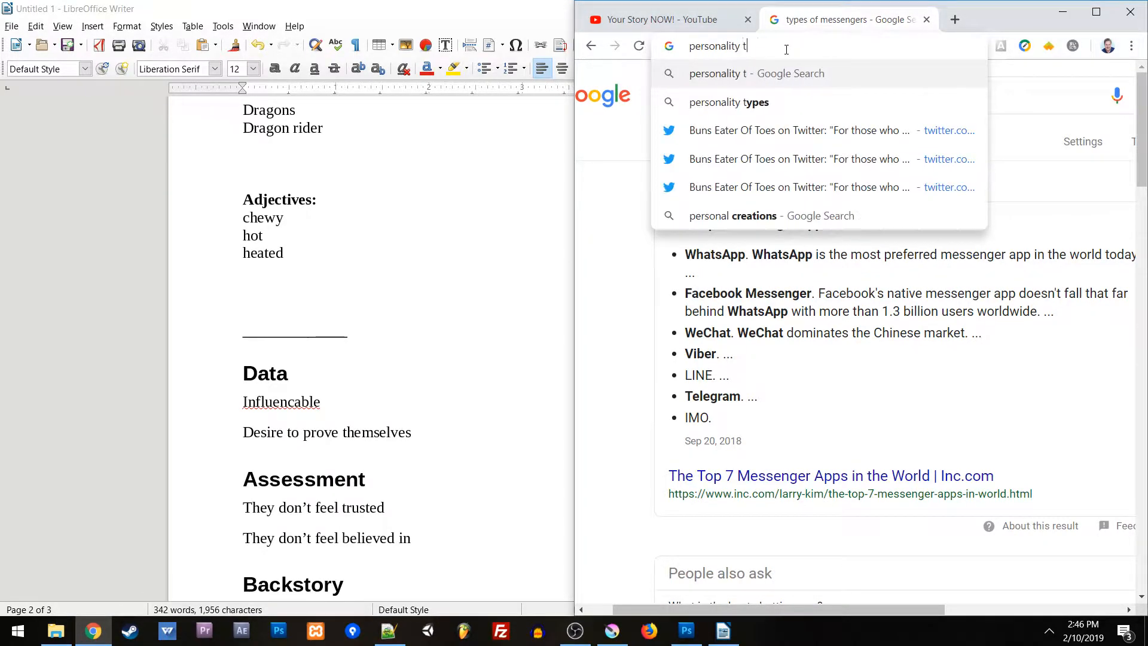
pyautogui.press('Return')
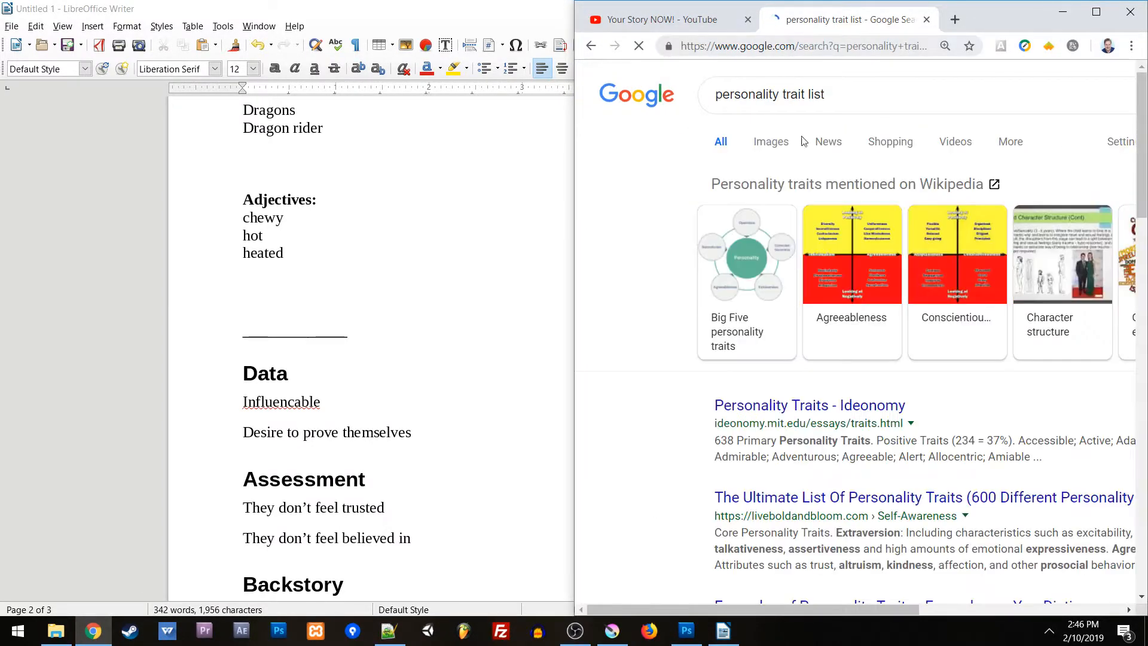
pyautogui.click(789, 405)
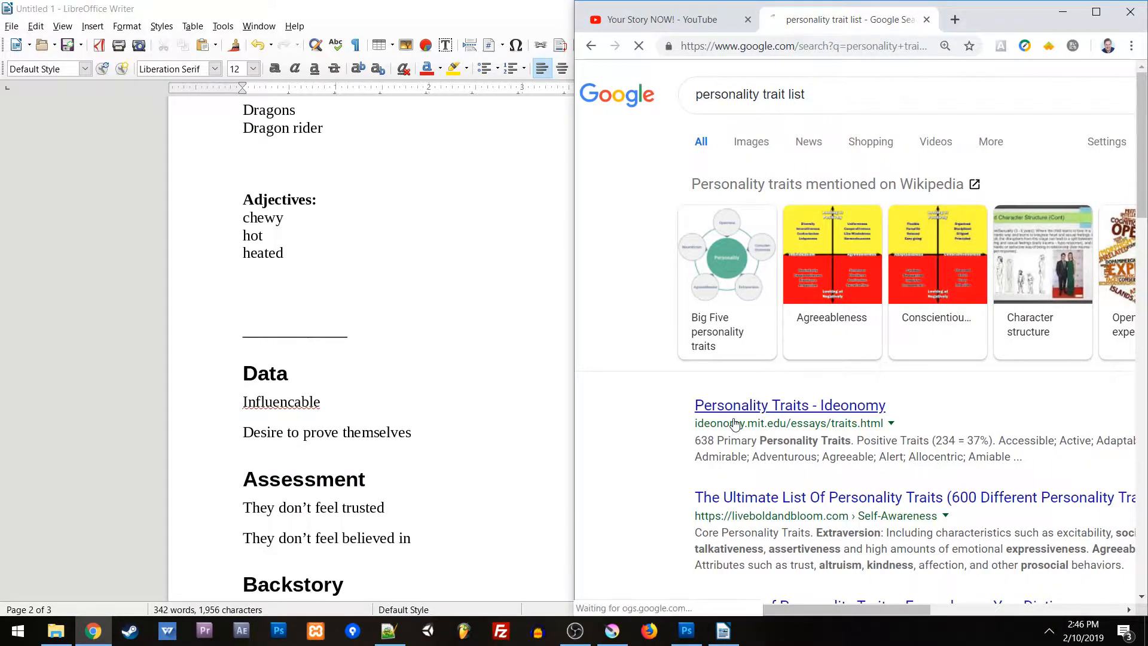
pyautogui.click(789, 405)
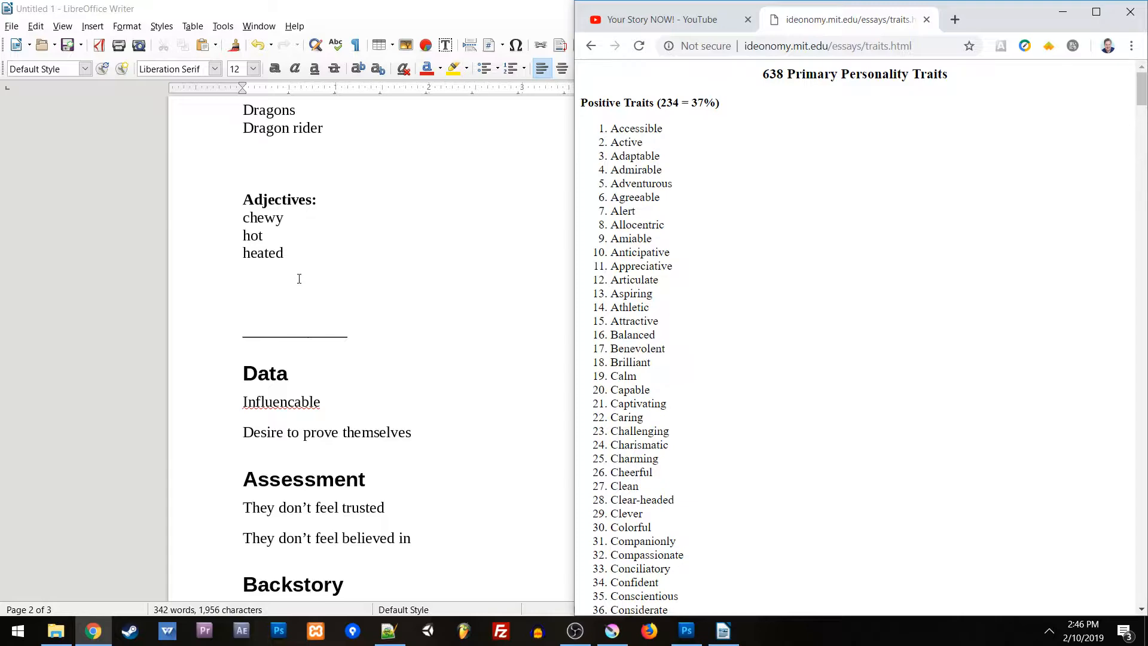
pyautogui.moveTo(769, 182)
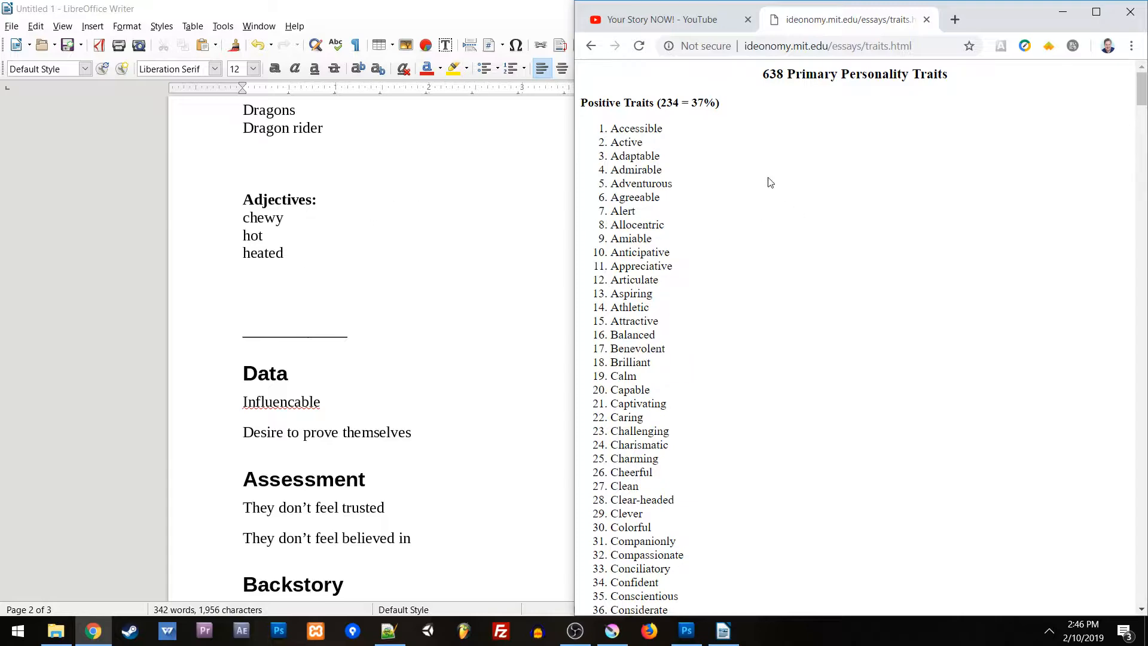
pyautogui.scroll(-3)
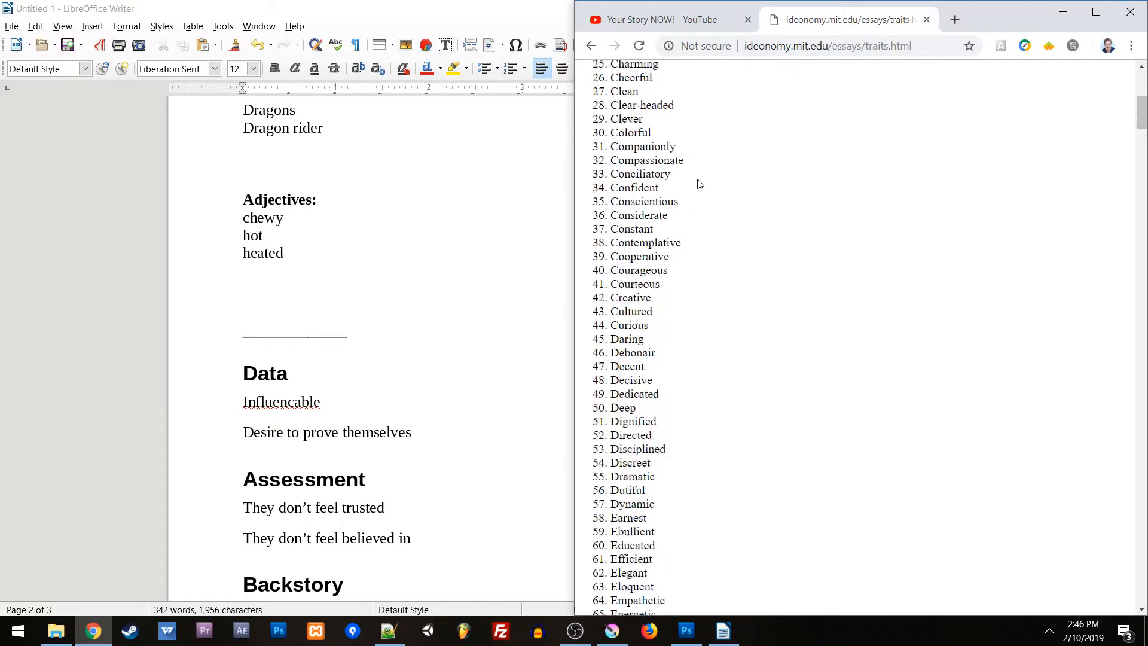
pyautogui.scroll(-3)
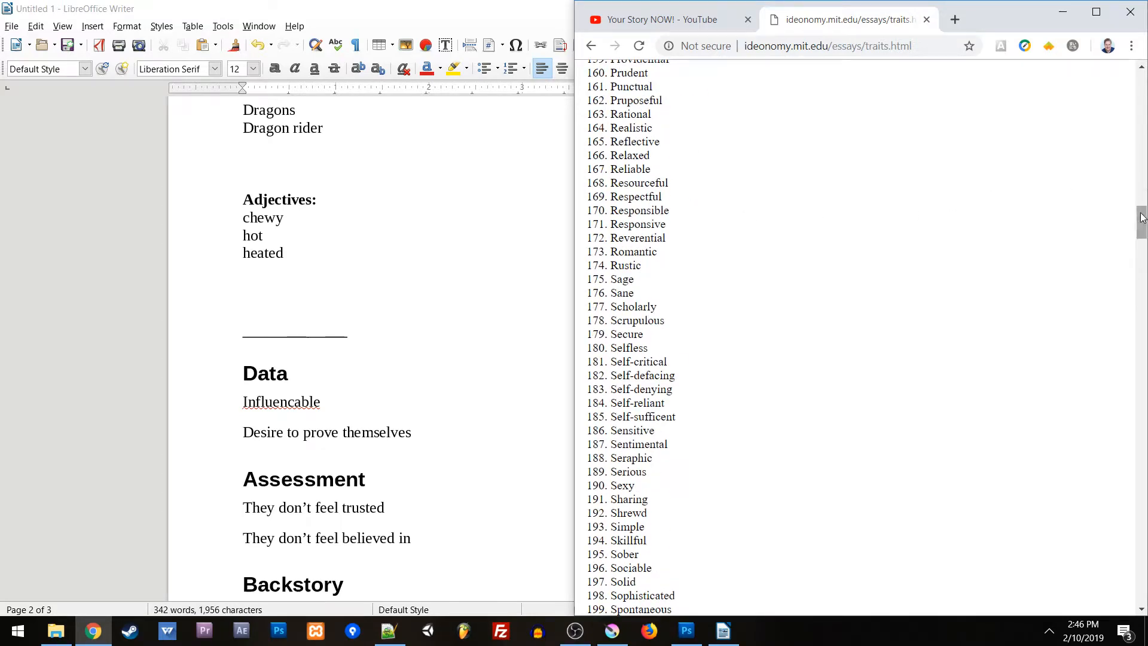
pyautogui.scroll(3)
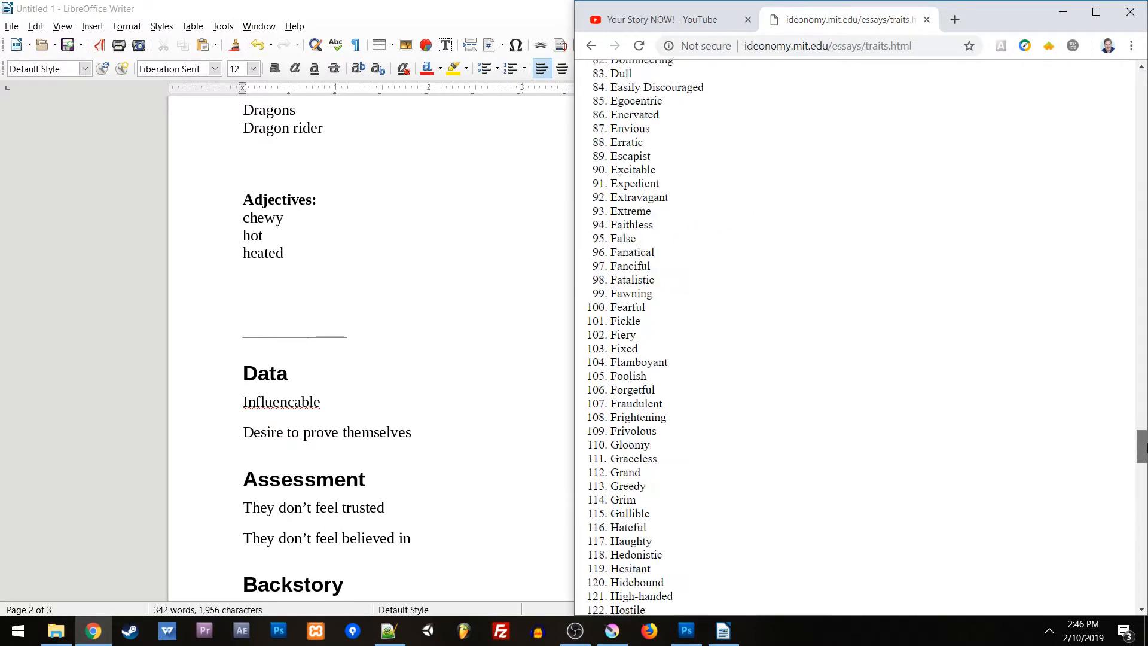
pyautogui.scroll(-3)
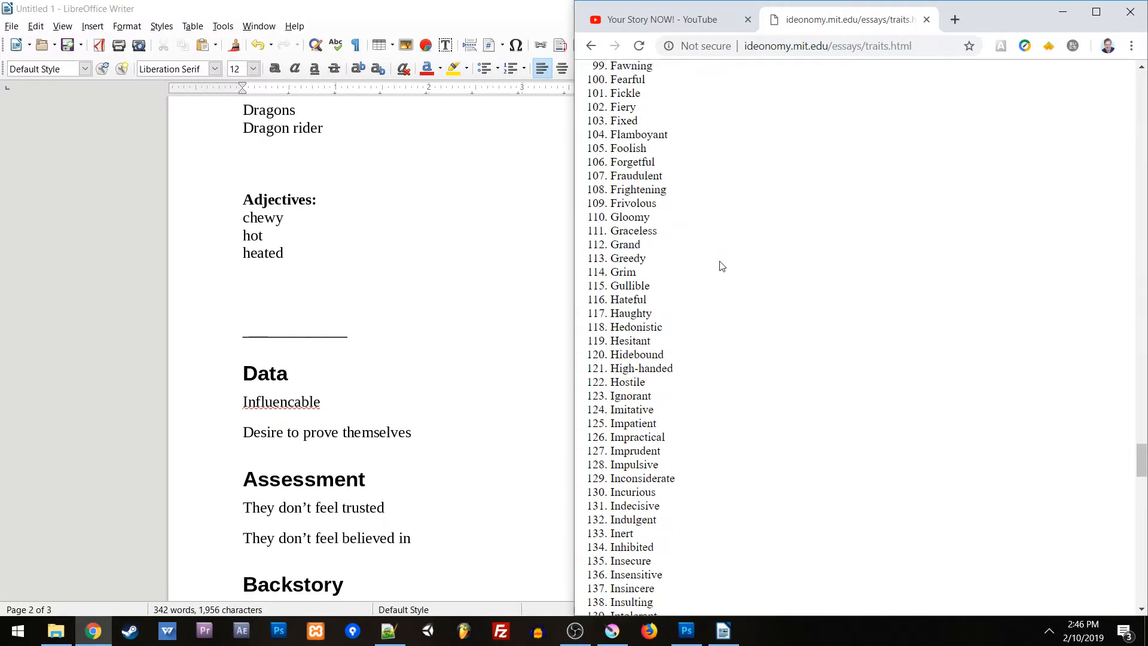
pyautogui.scroll(3)
pyautogui.write('crass')
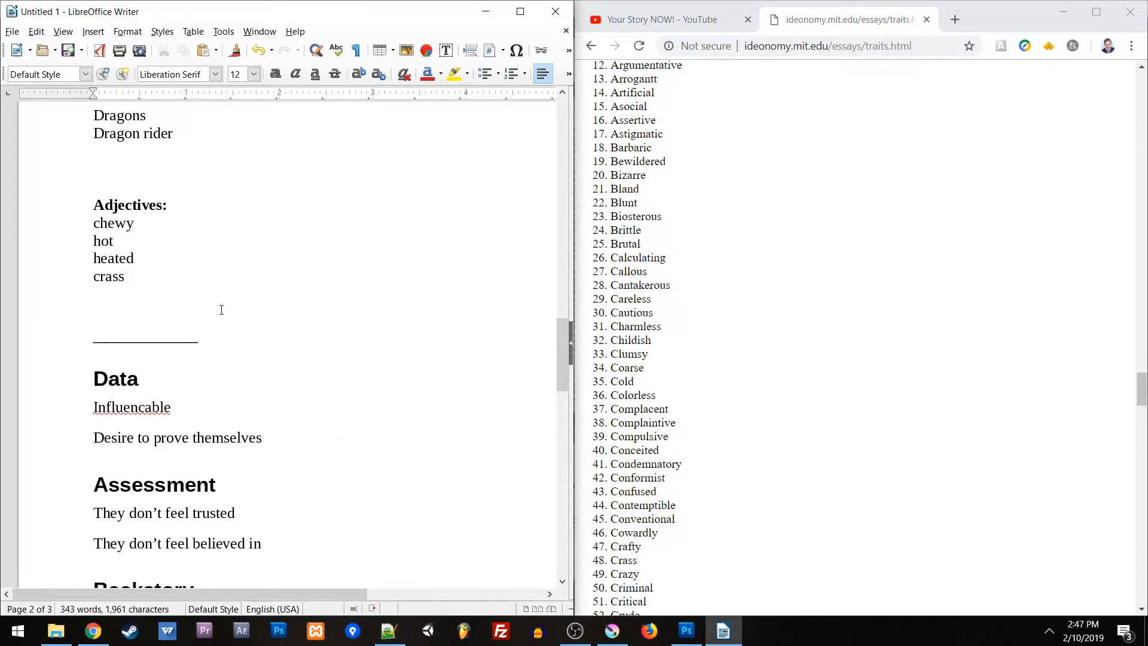
# Extend the Adjectives list with crass, asocial, artifical, experimental, familial and droll
pyautogui.write('asoi')
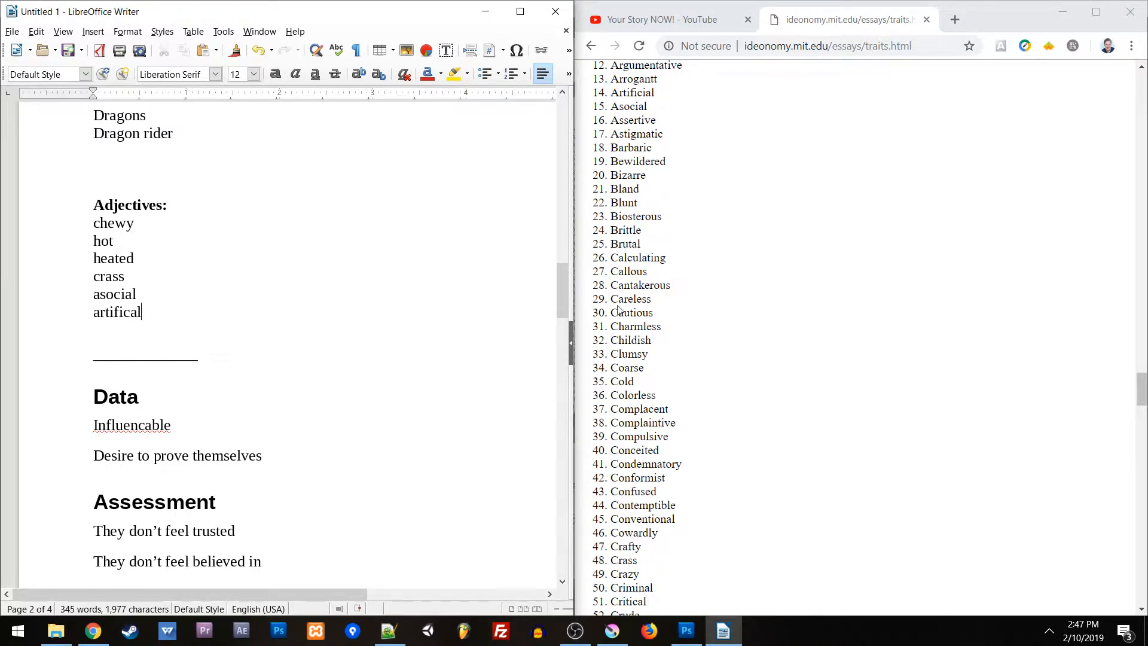
pyautogui.scroll(-3)
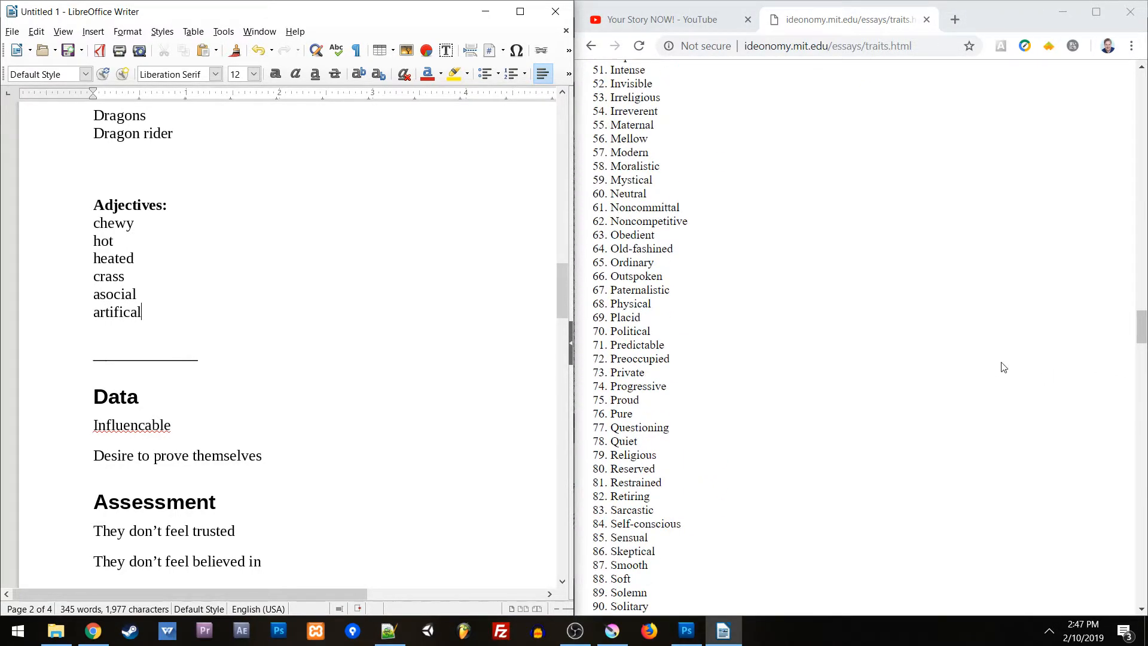
pyautogui.scroll(3)
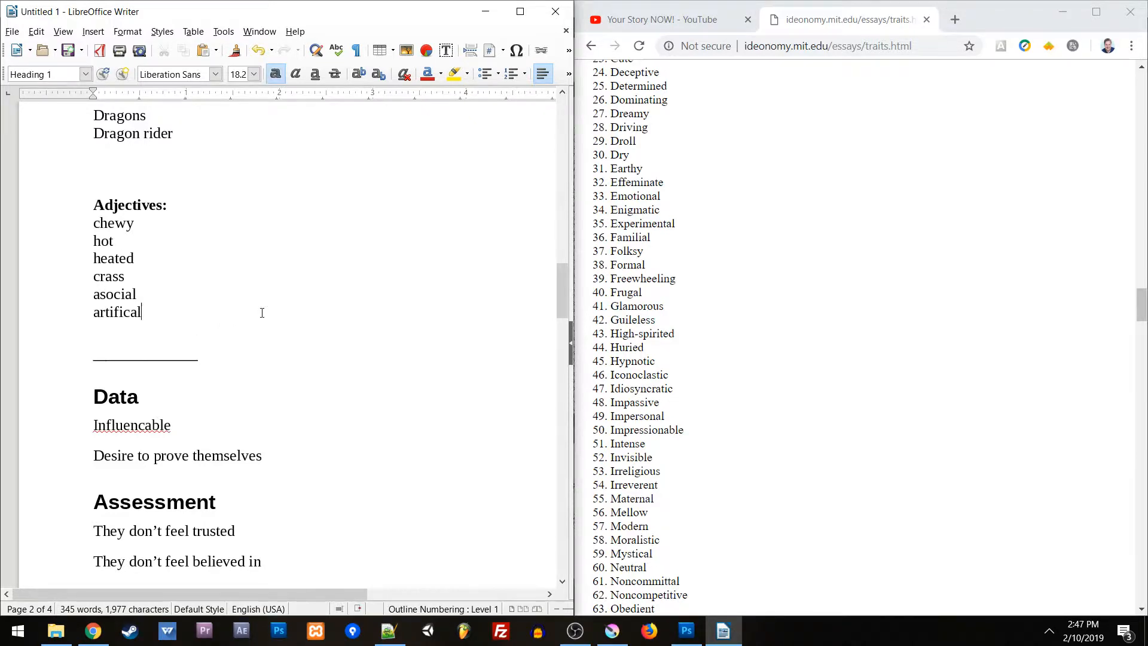
pyautogui.write('experimental')
pyautogui.write('d')
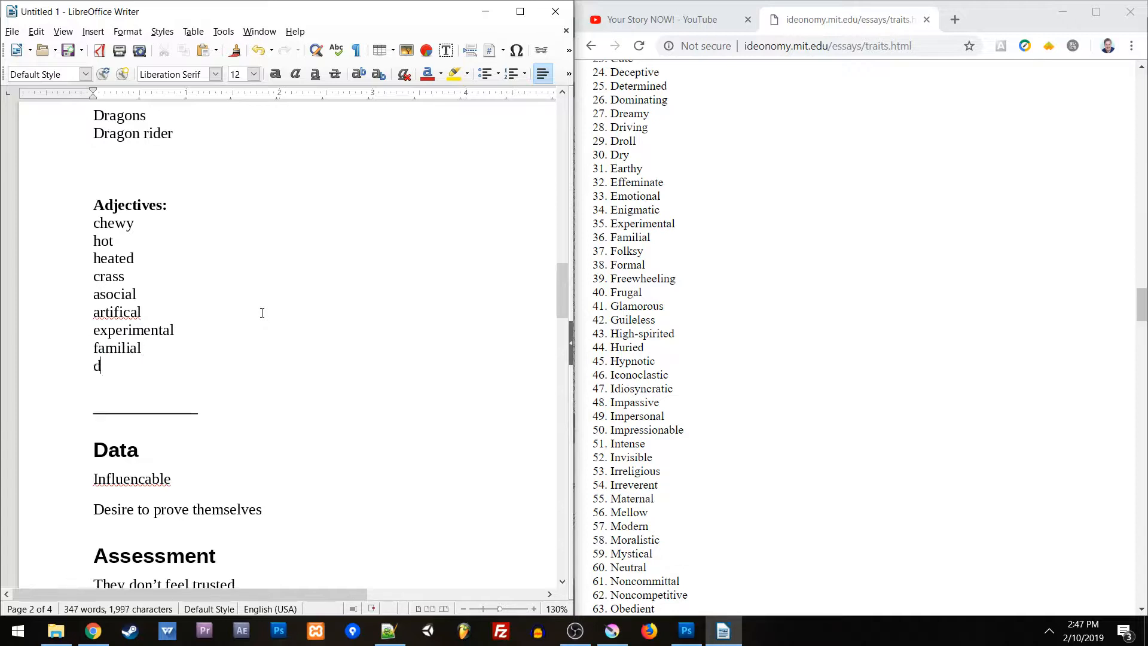
pyautogui.write('roll')
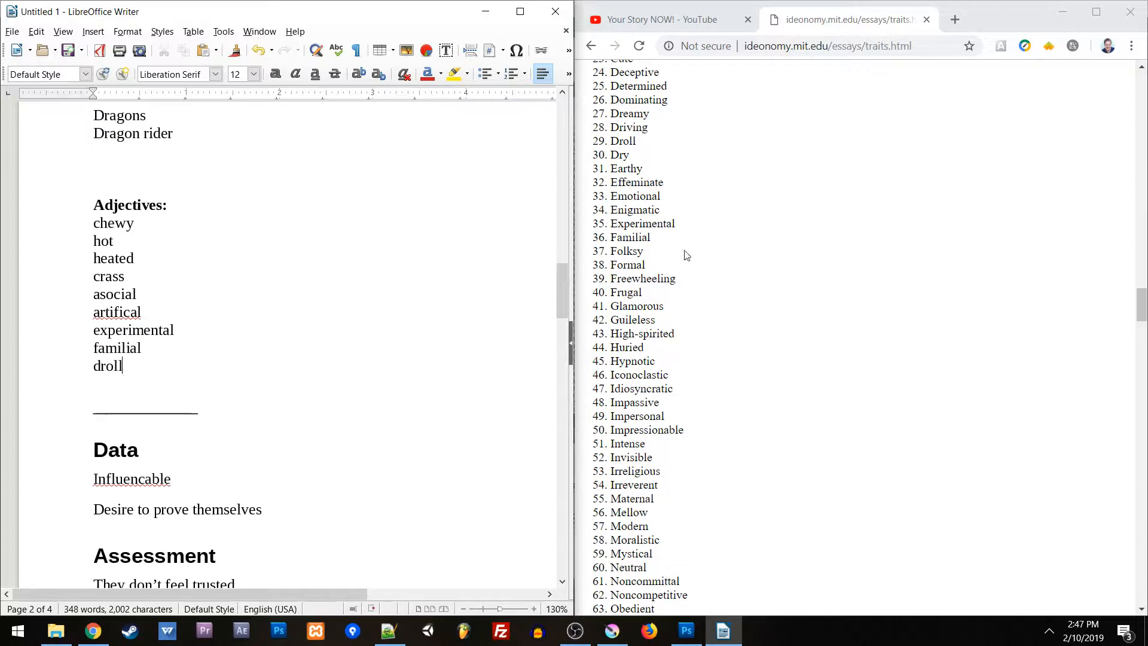
pyautogui.scroll(3)
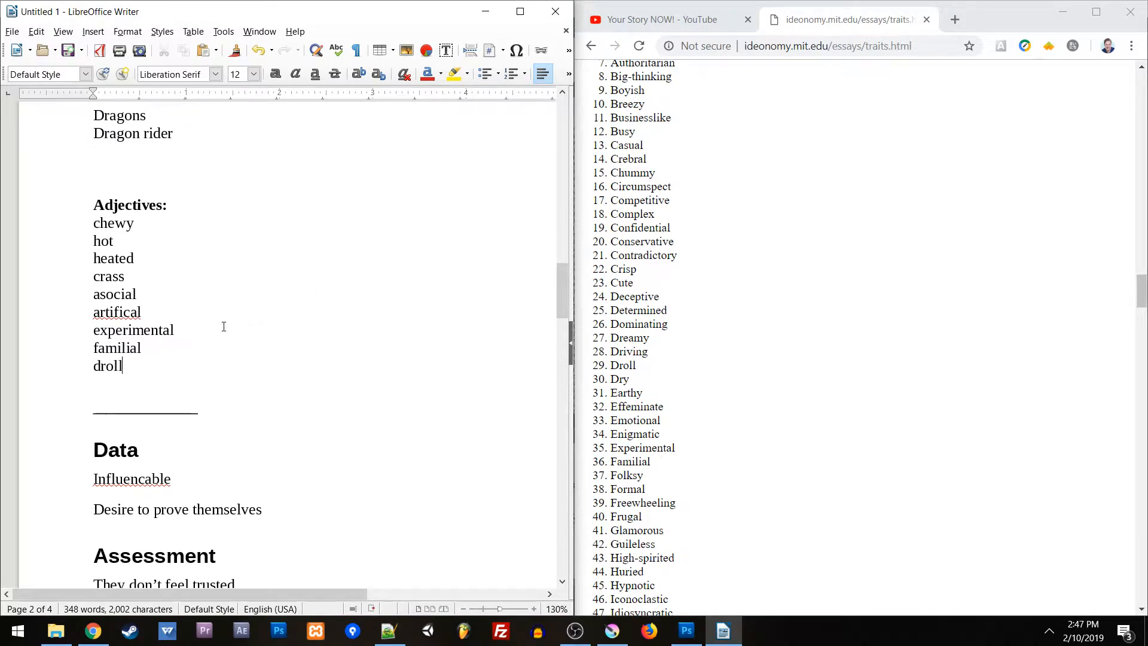
# Add 'Crass' to the Assessment notes and move to the lines below them
pyautogui.scroll(-3)
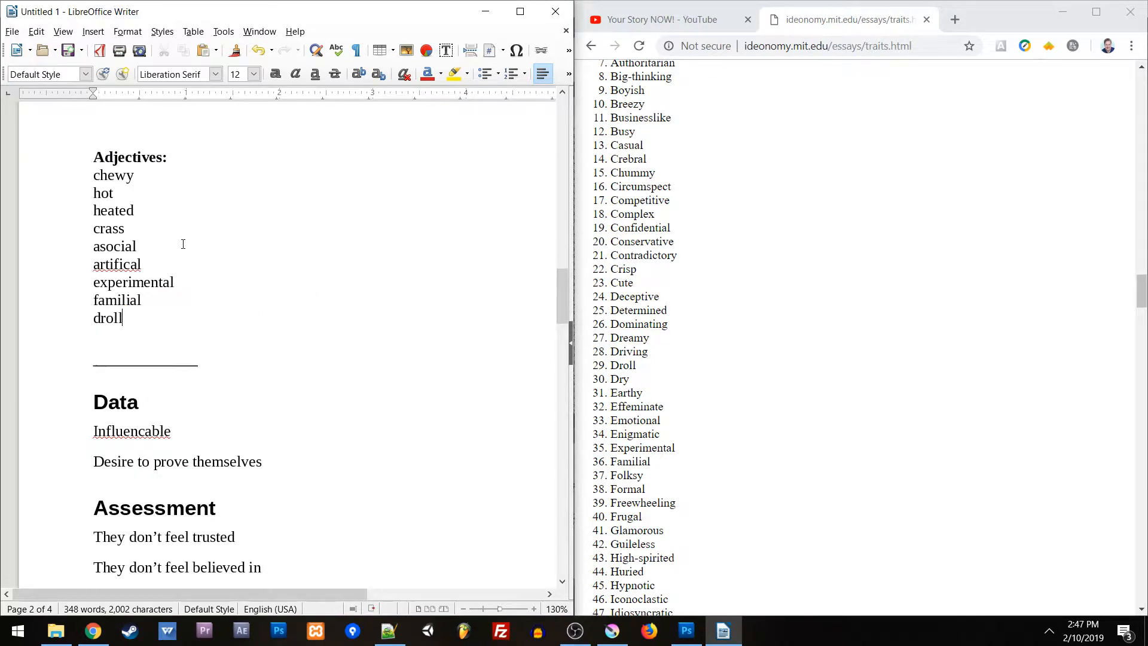
pyautogui.scroll(3)
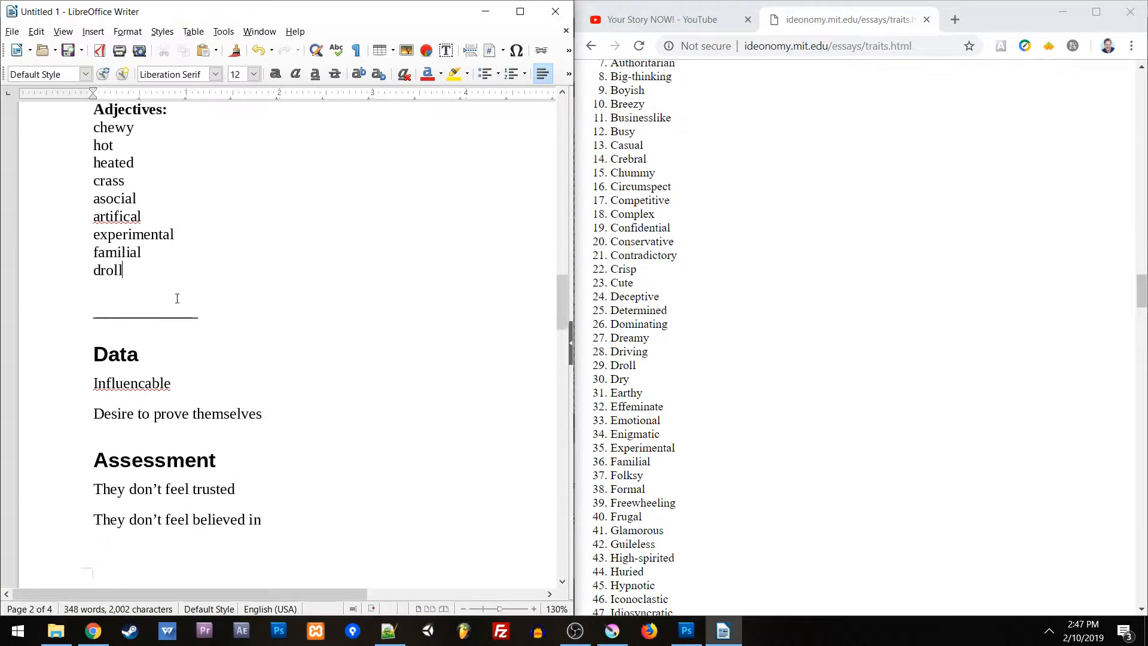
pyautogui.scroll(3)
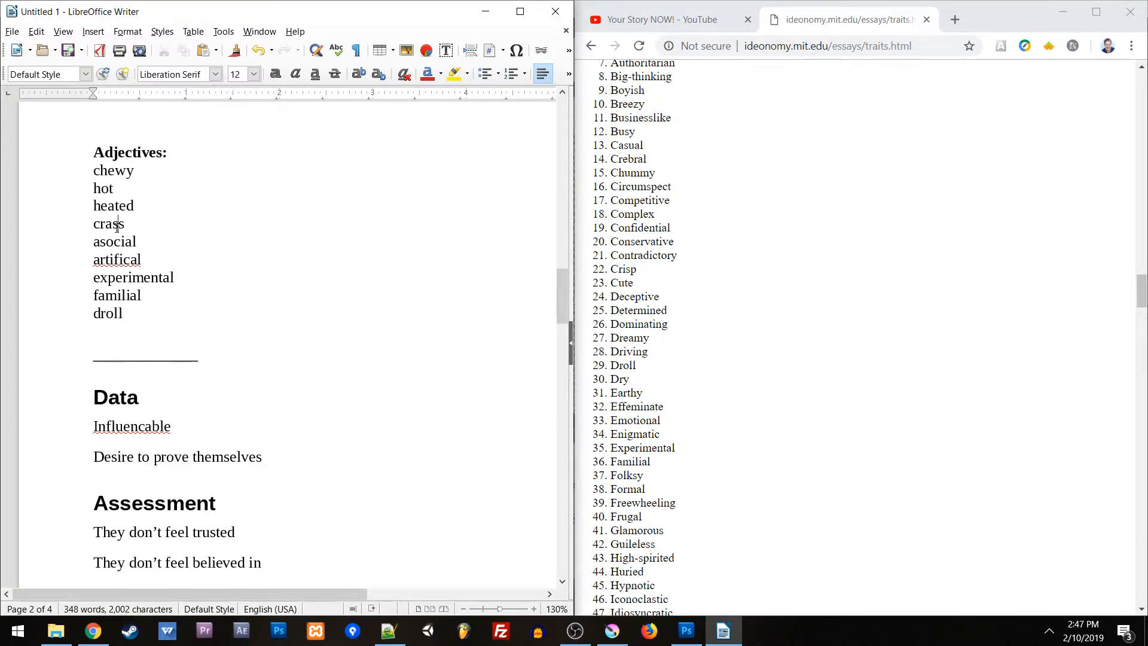
pyautogui.write('Crass')
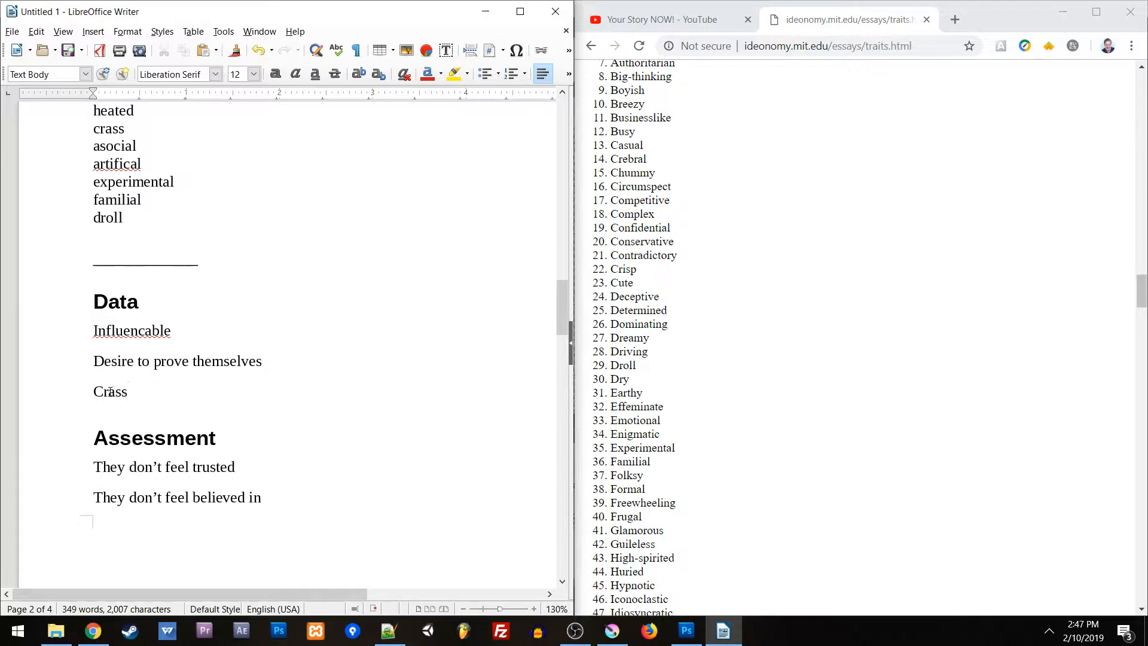
pyautogui.click(129, 392)
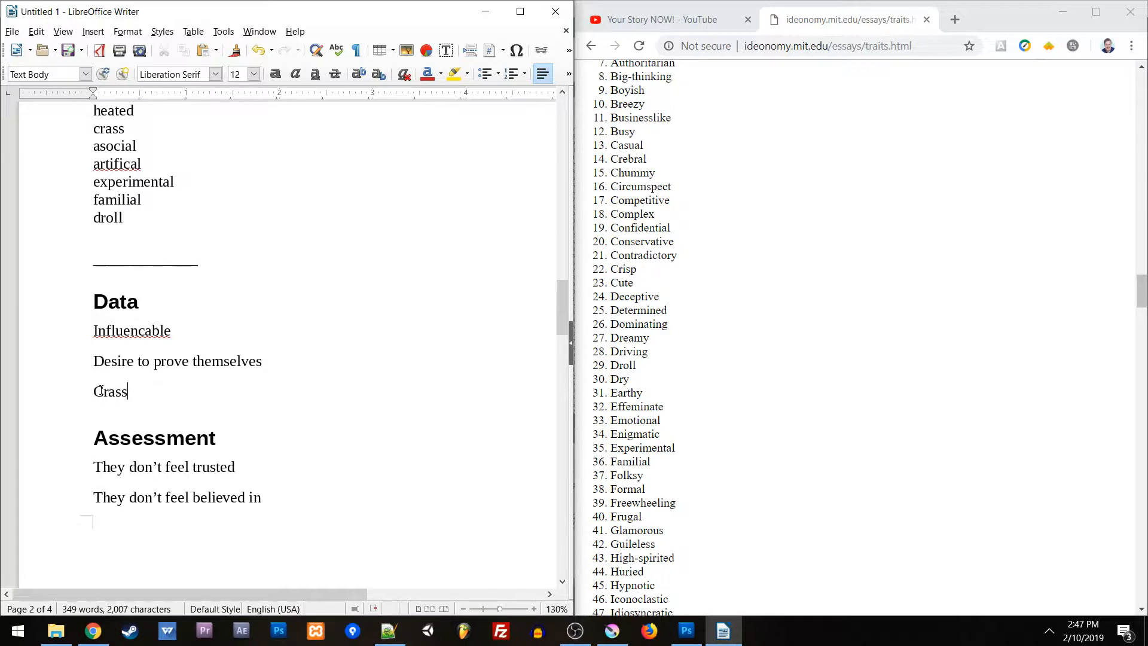
pyautogui.scroll(-3)
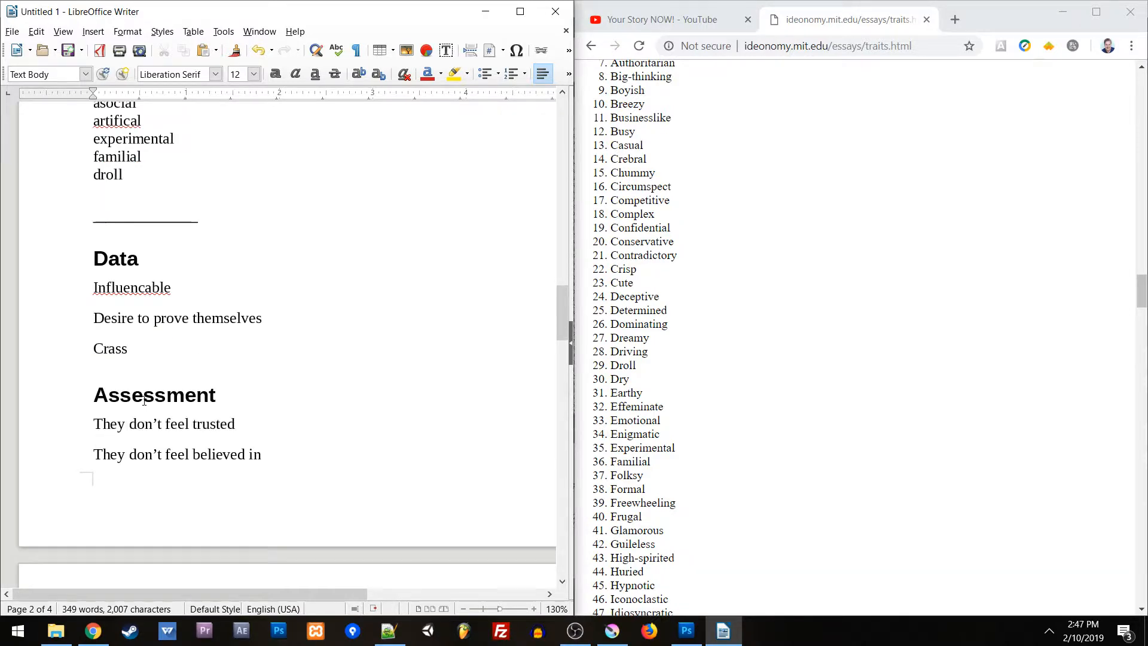
pyautogui.scroll(-3)
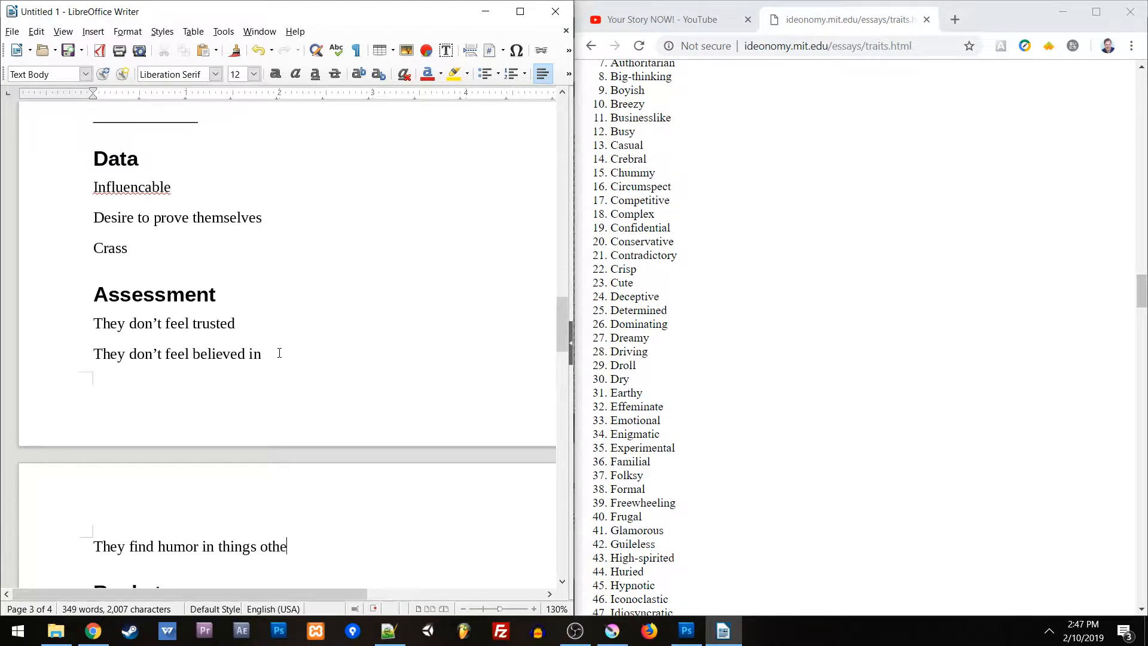
# Note they find humor in taboo topics, speak their mind, and don't care what others are comfortable with
pyautogui.write('r people just')
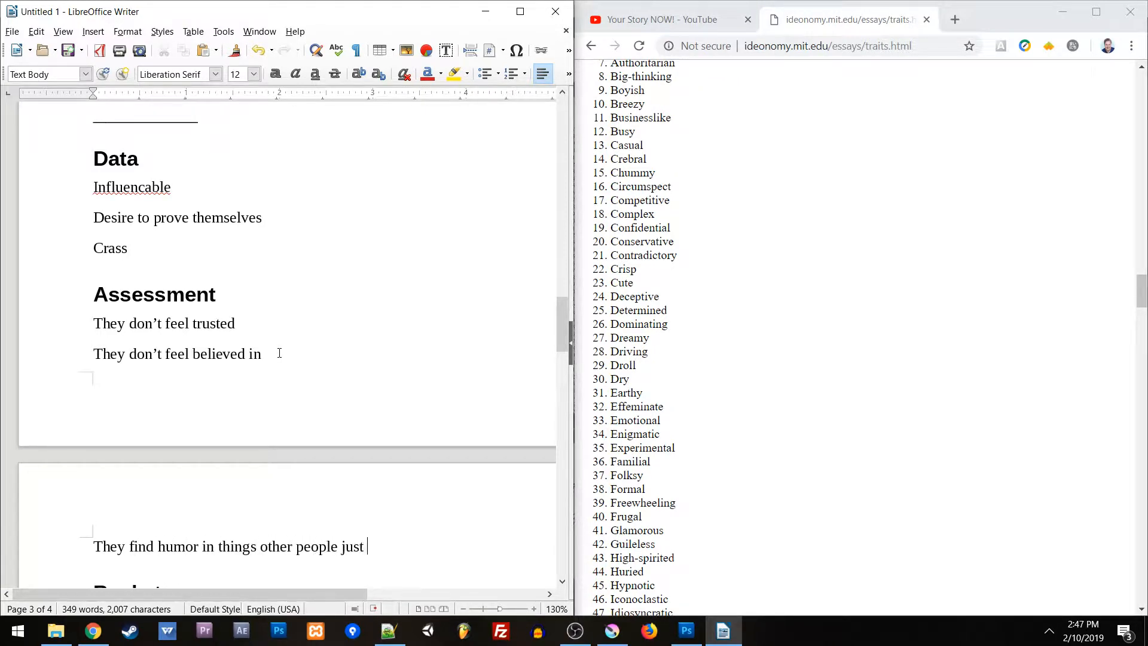
pyautogui.write('feel is wrong')
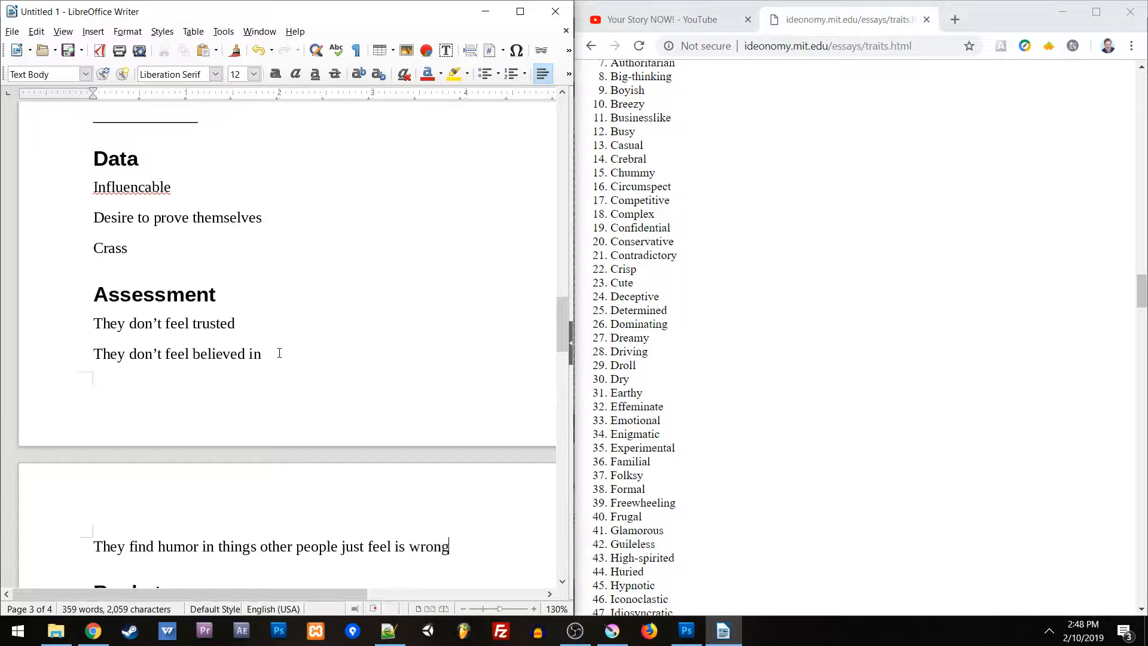
pyautogui.write('to talk about even')
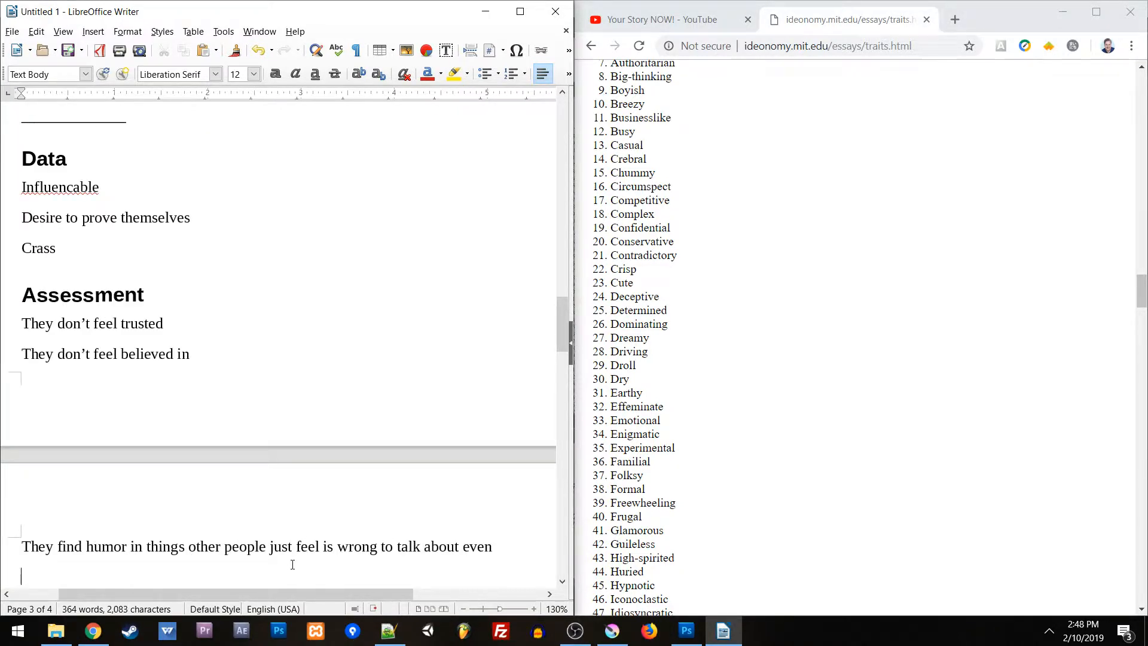
pyautogui.write('Speak their mind')
pyautogui.write("Don'")
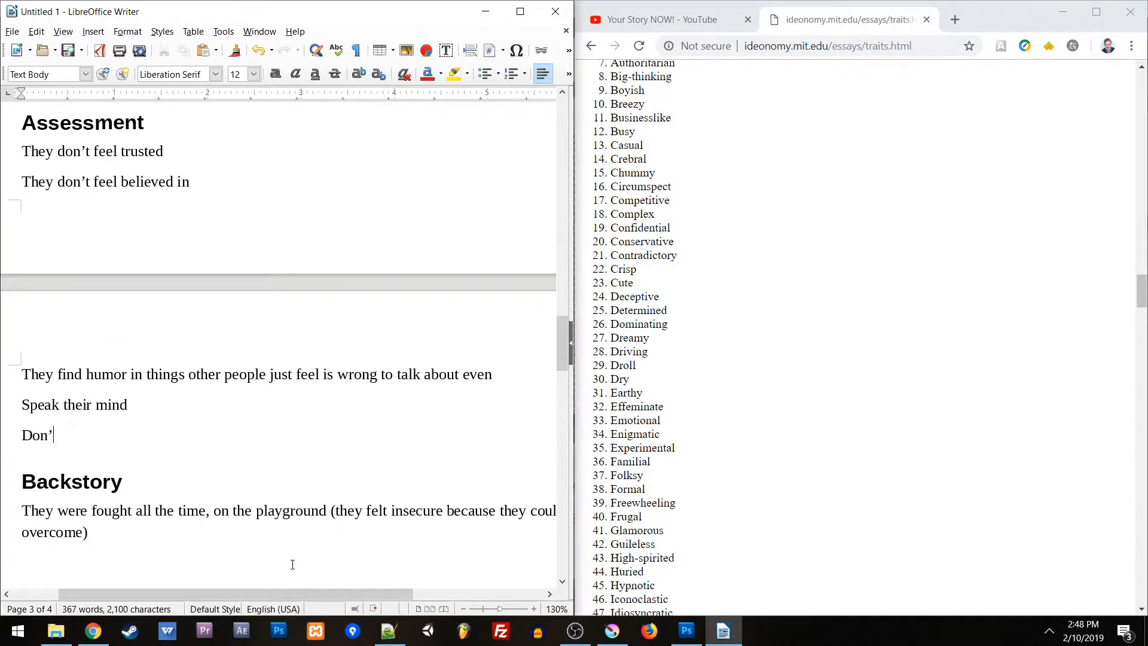
pyautogui.write('t care what others are comfo')
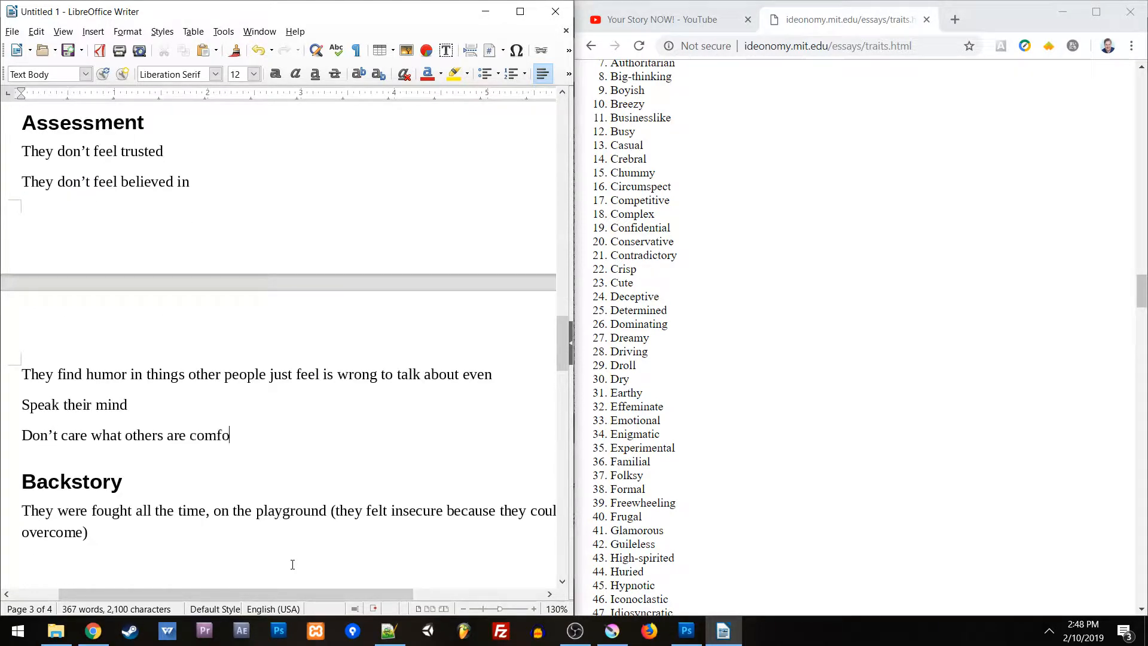
pyautogui.write('rtable with')
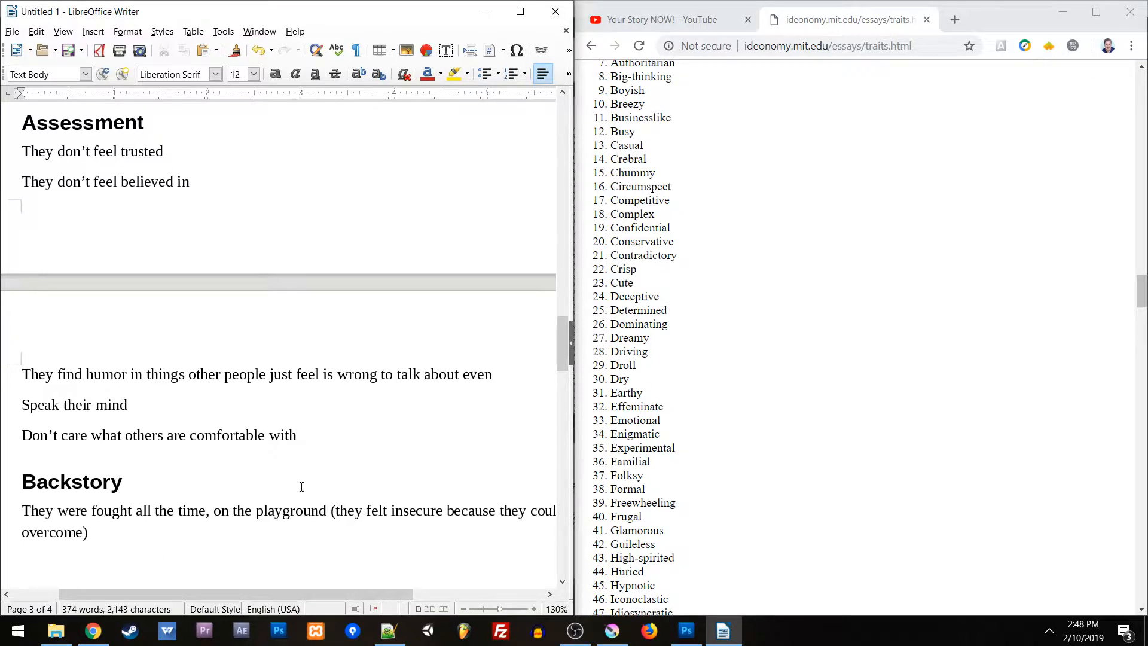
pyautogui.scroll(3)
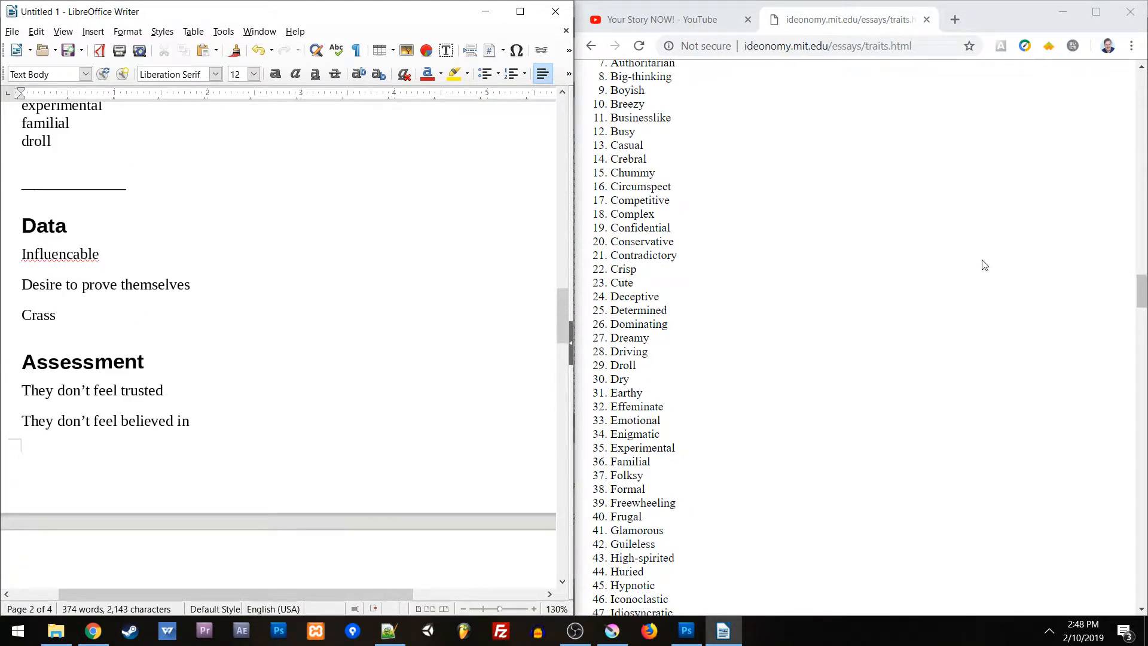
pyautogui.click(54, 315)
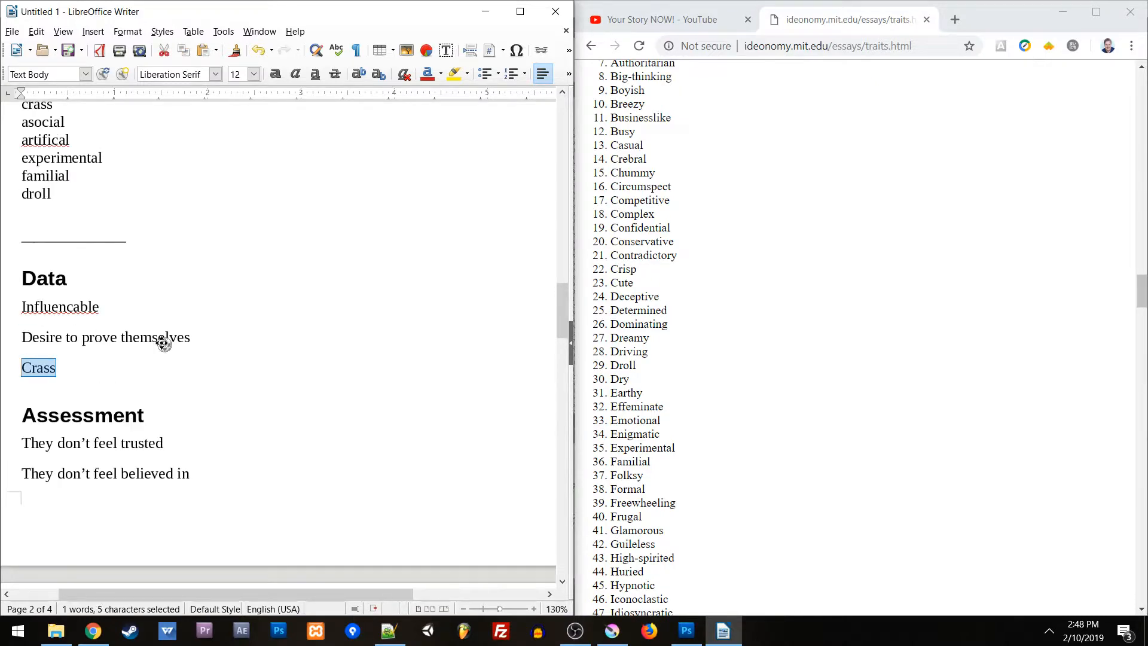
pyautogui.click(82, 367)
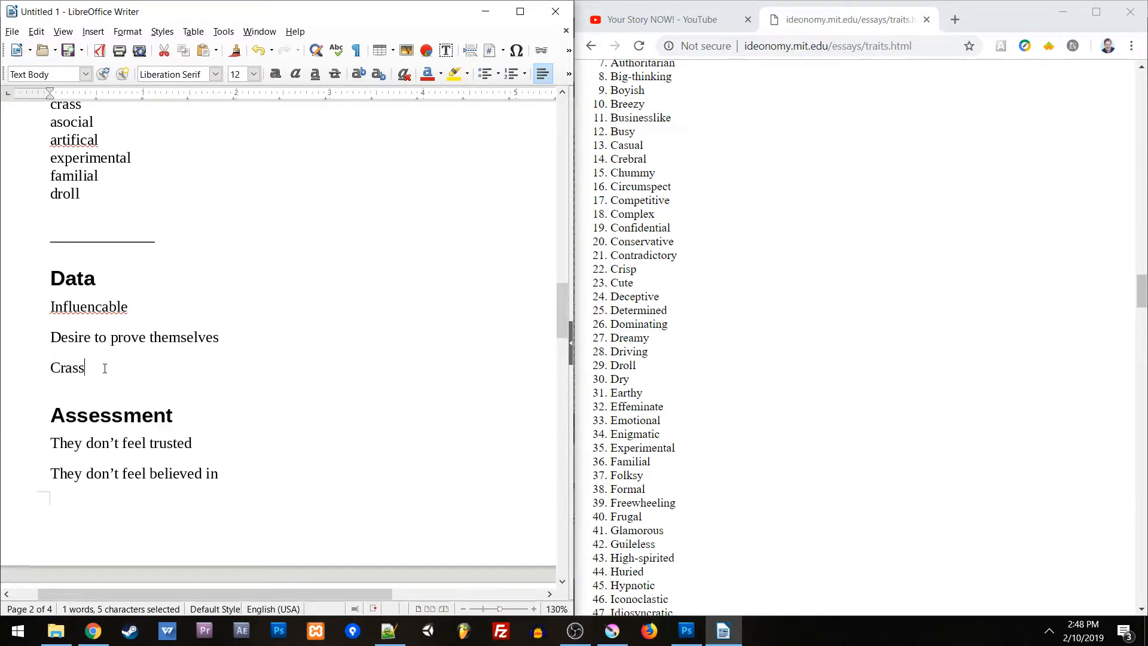
pyautogui.click(86, 367)
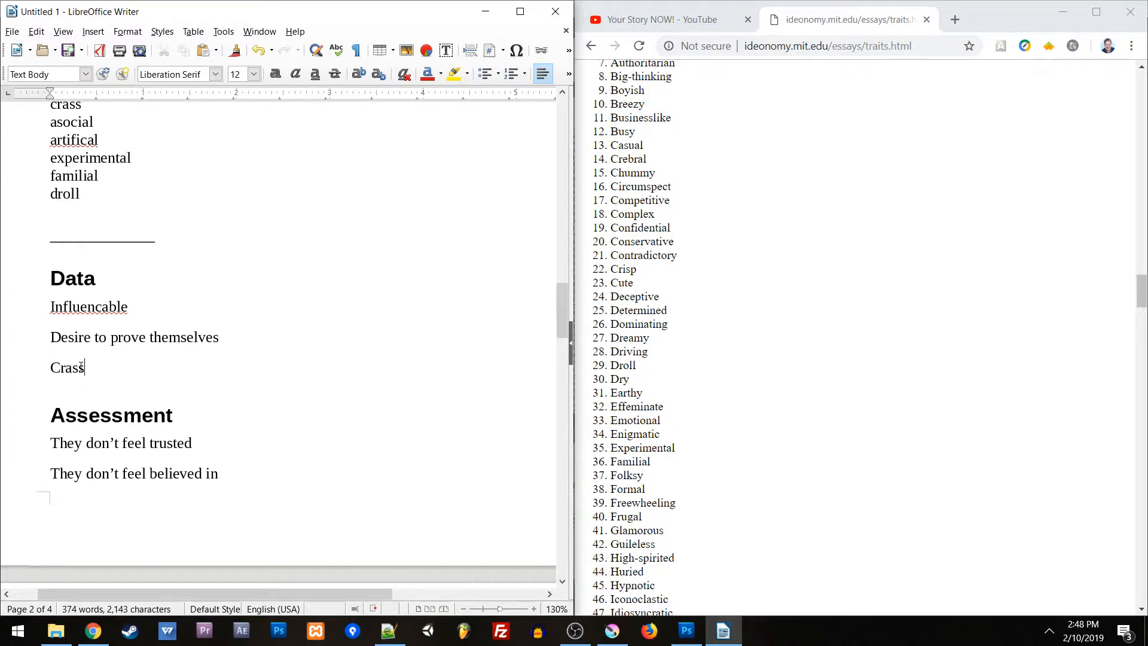
pyautogui.scroll(3)
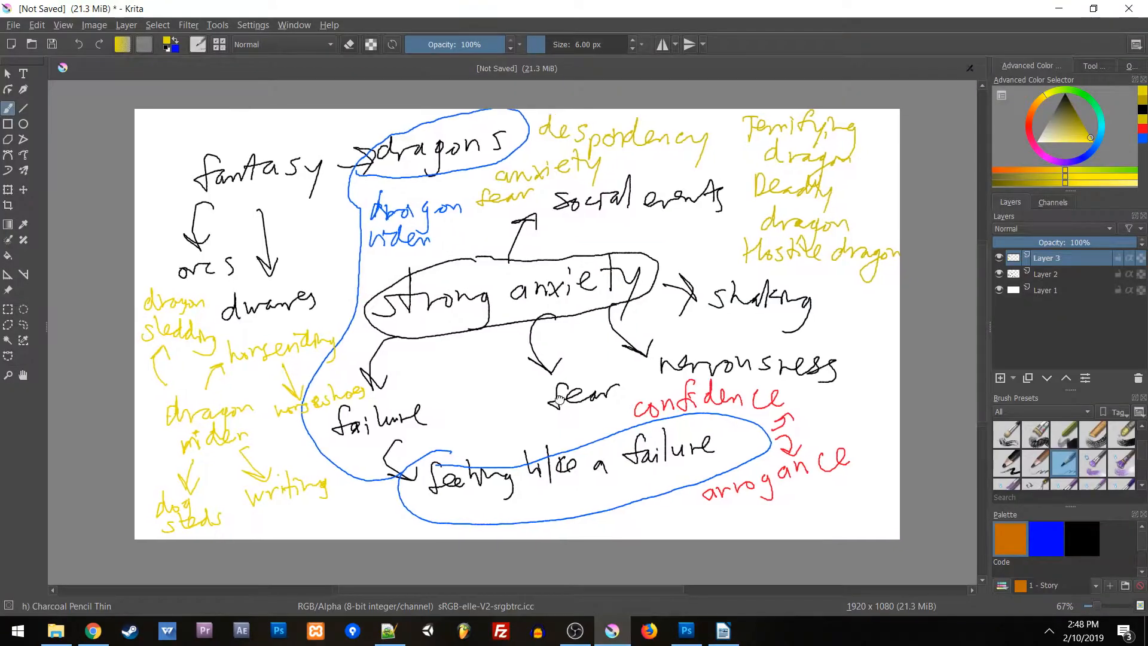
# Add a new Krita layer for the cyan 'crass' note and its three bullets
pyautogui.click(95, 23)
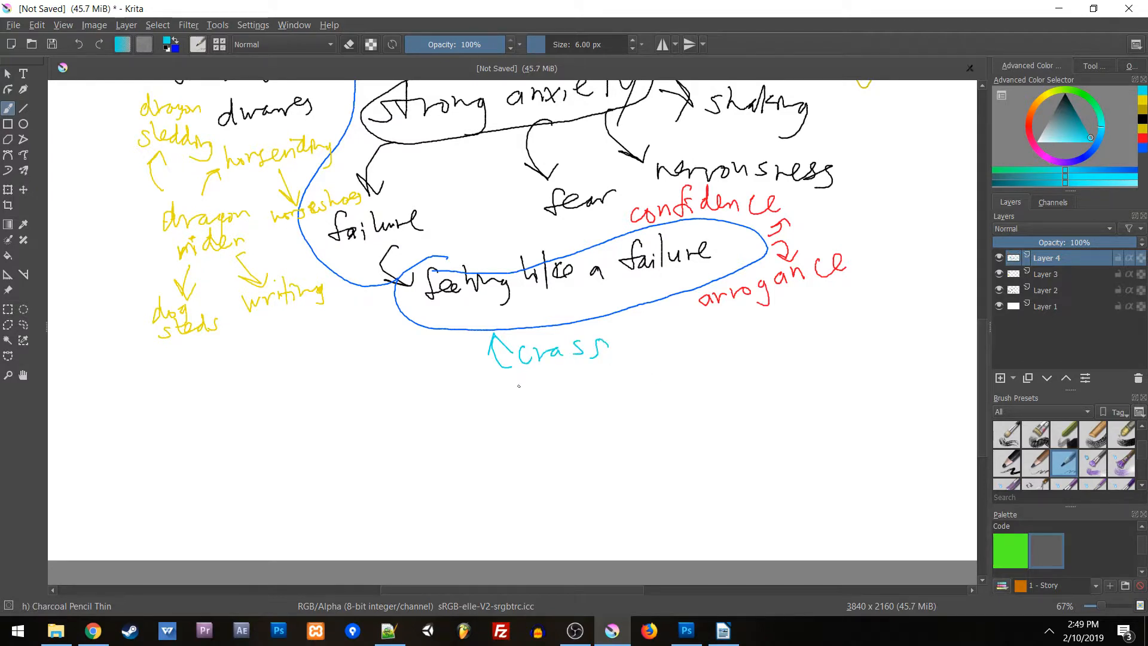
pyautogui.moveTo(490, 409)
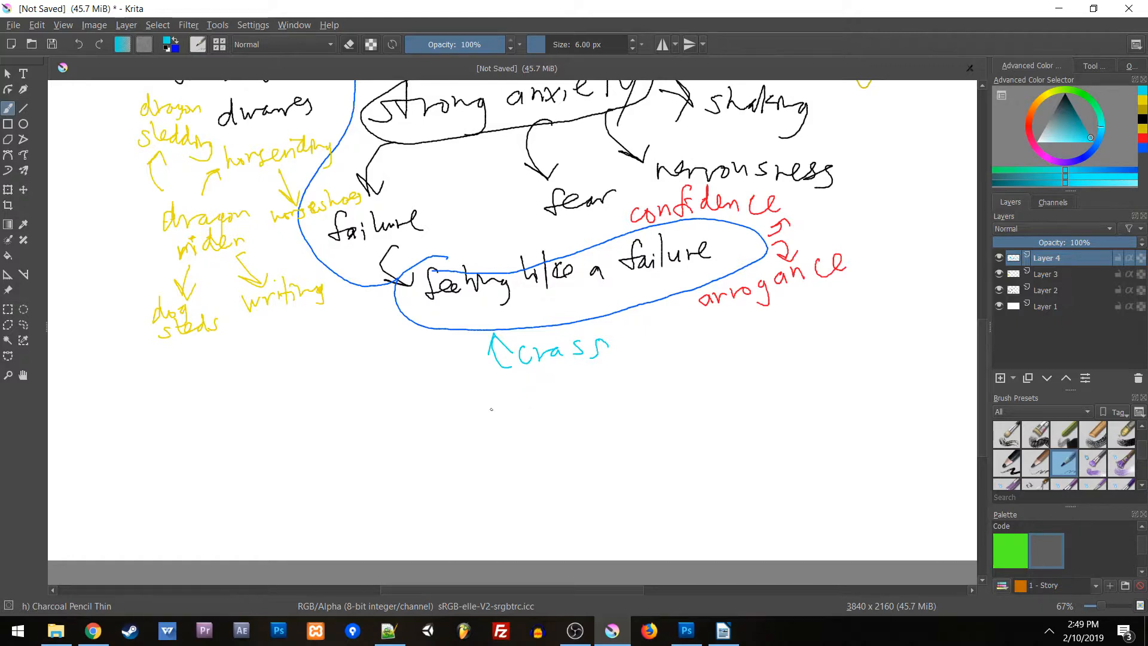
pyautogui.moveTo(481, 403)
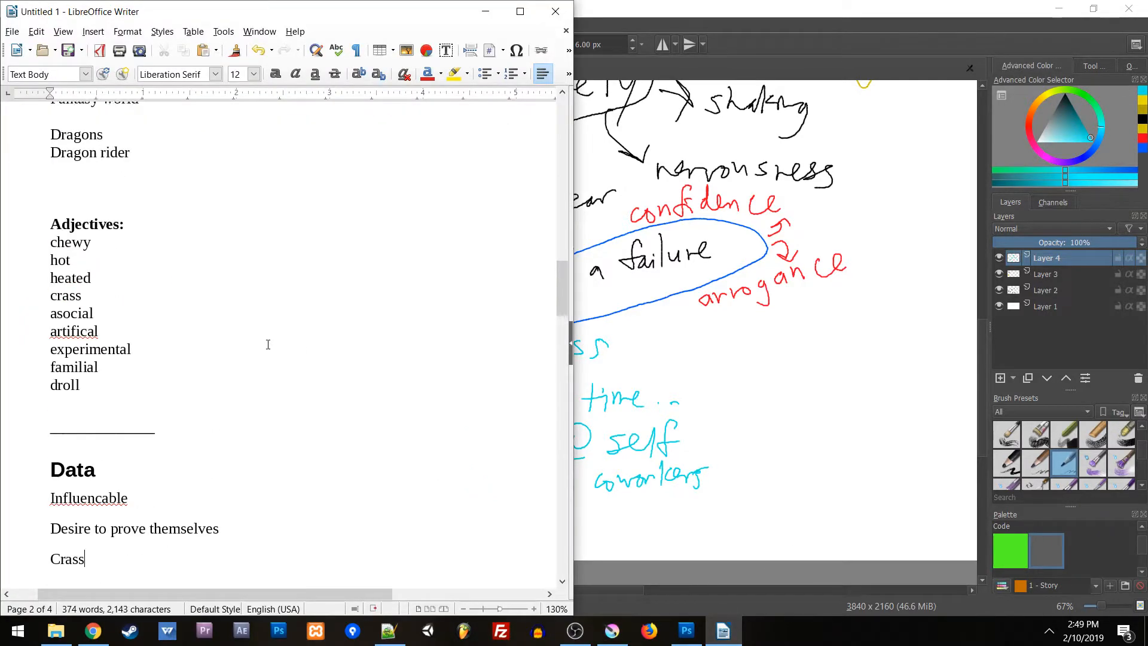
# Extend the villain sub-event so it ends with 'berating them for being crass'
pyautogui.scroll(3)
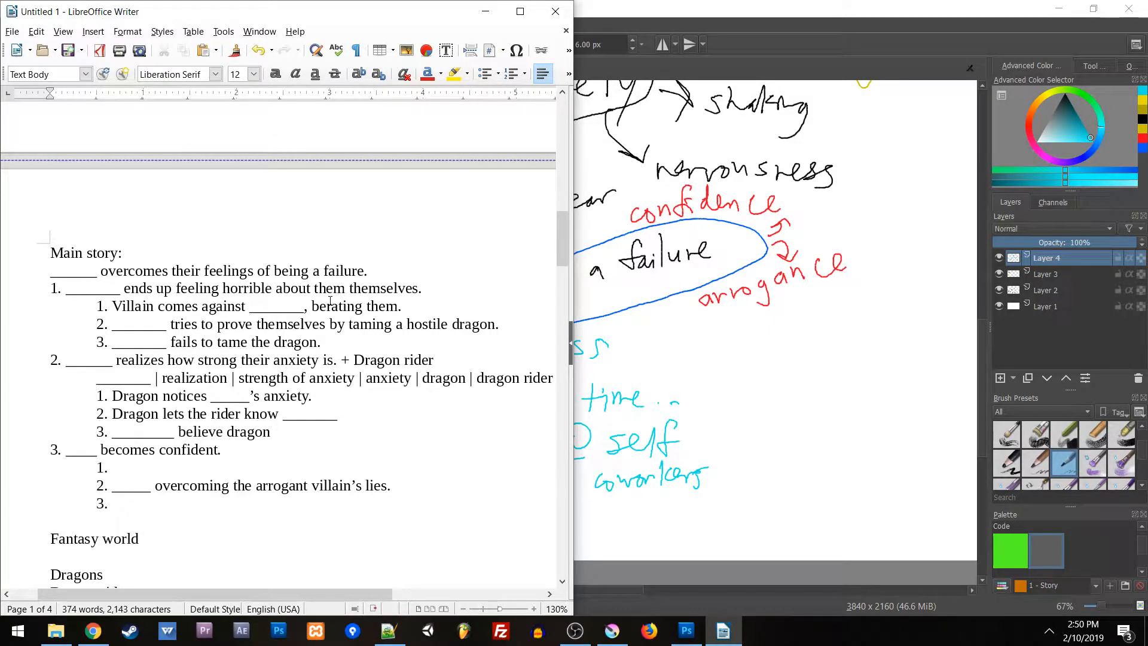
pyautogui.doubleClick(335, 306)
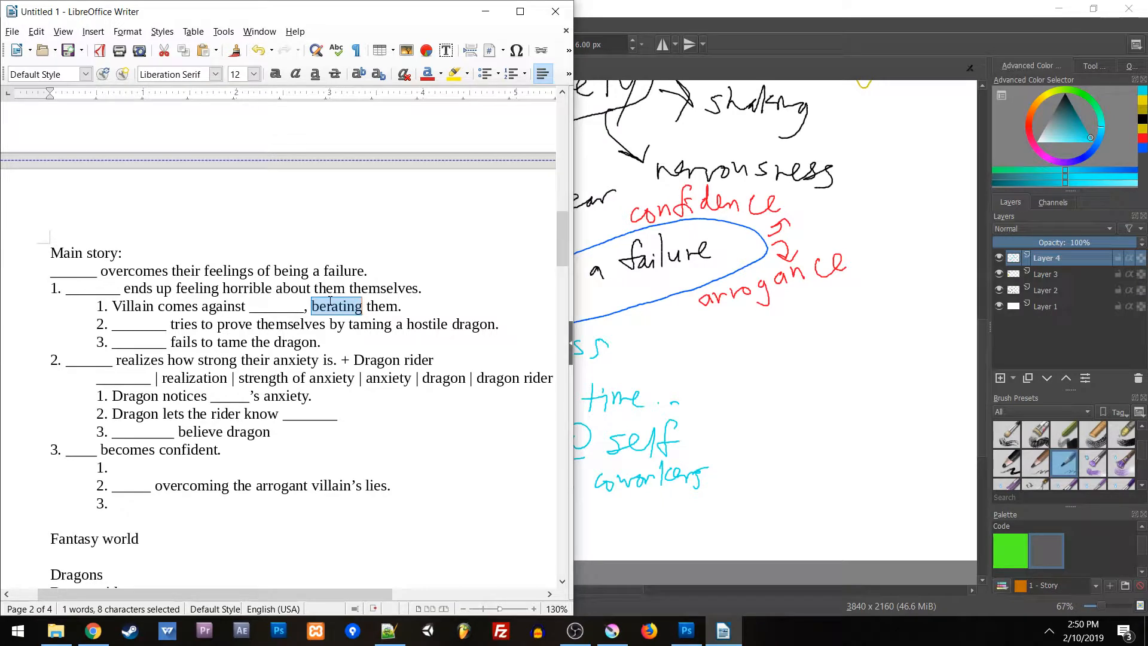
pyautogui.click(327, 306)
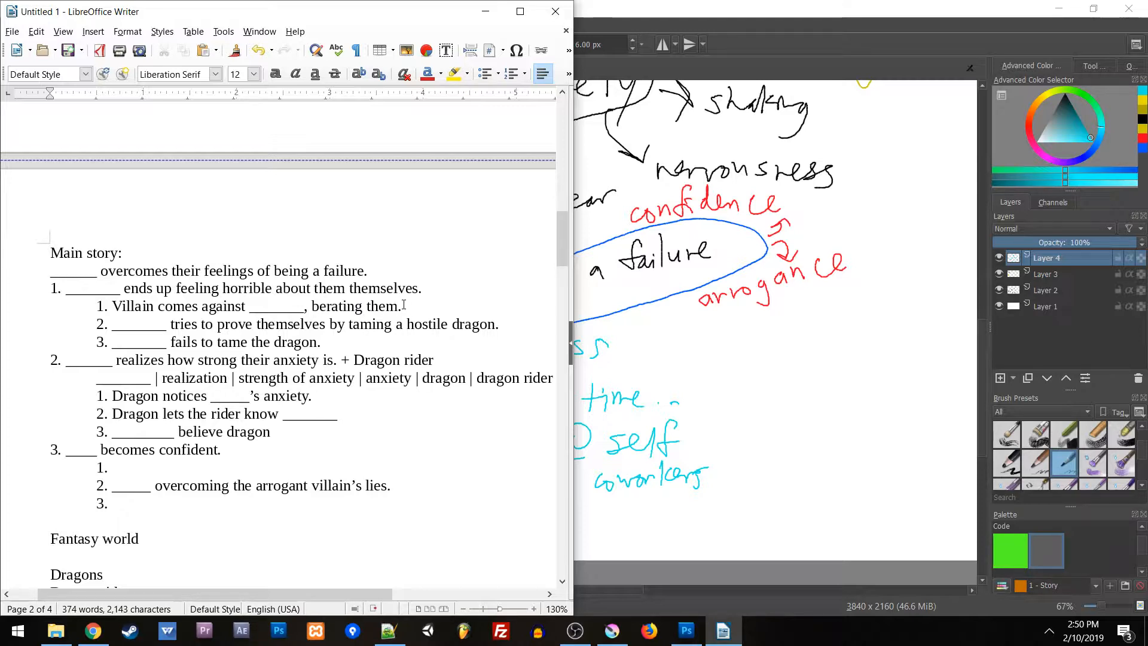
pyautogui.write('for b')
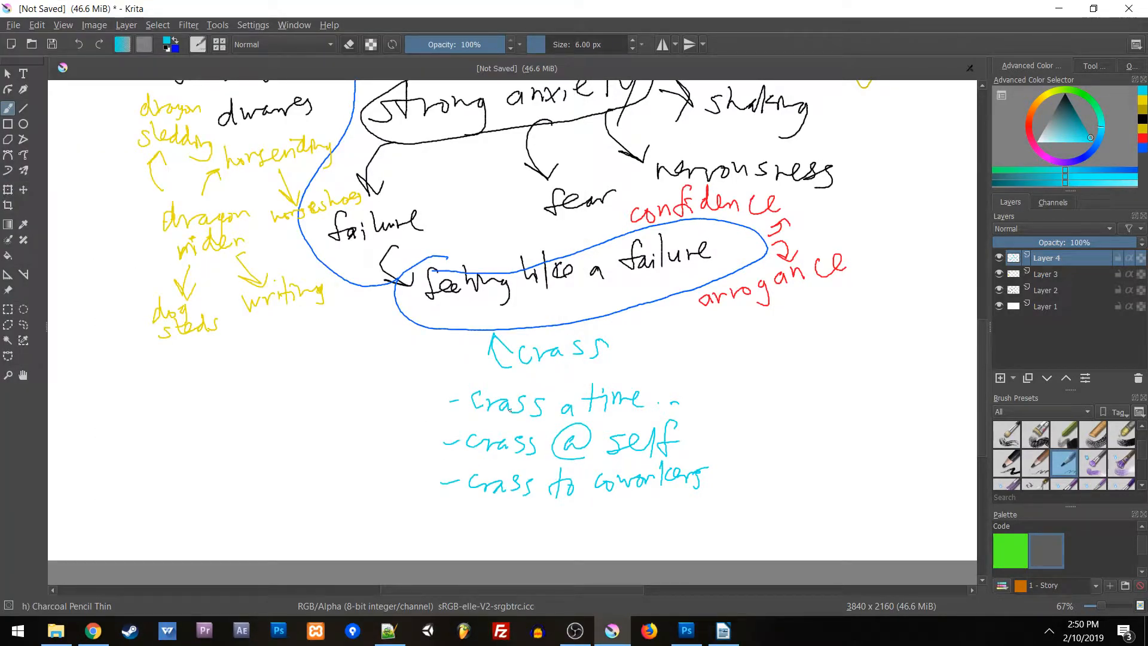
pyautogui.moveTo(483, 235)
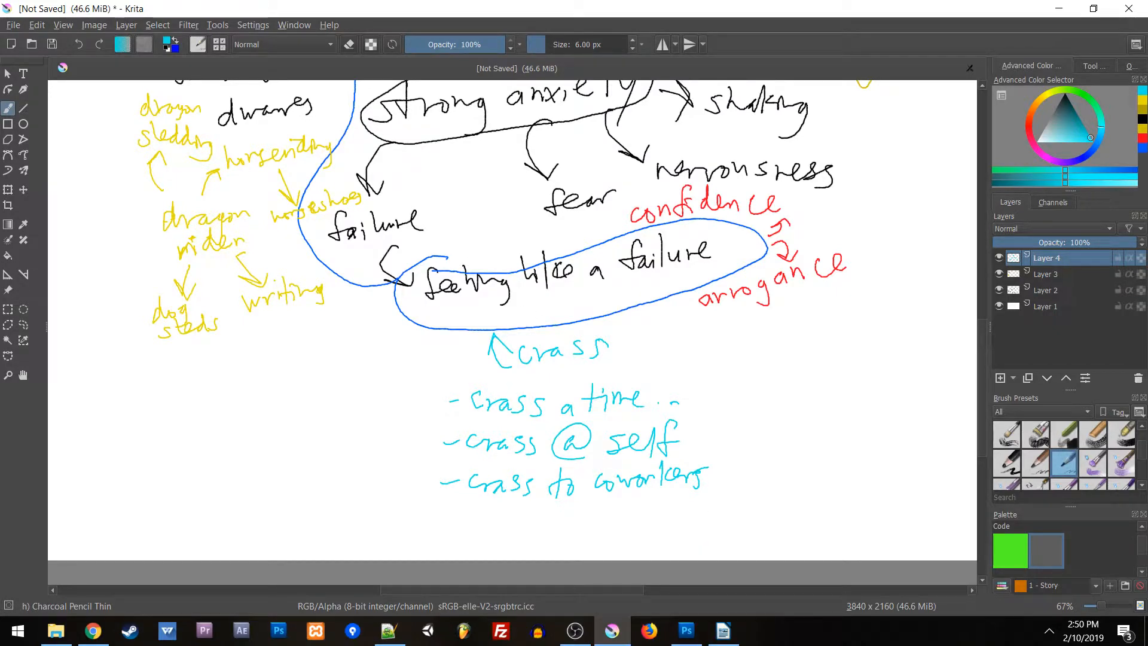
pyautogui.click(722, 630)
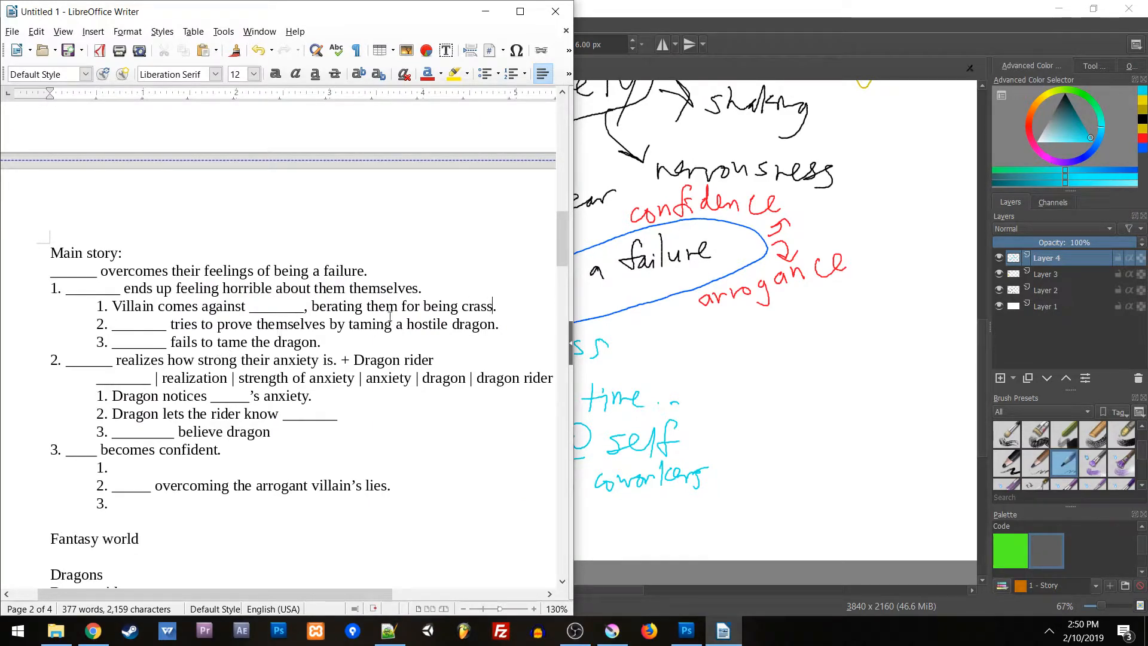
pyautogui.moveTo(457, 316)
pyautogui.write('X. _______')
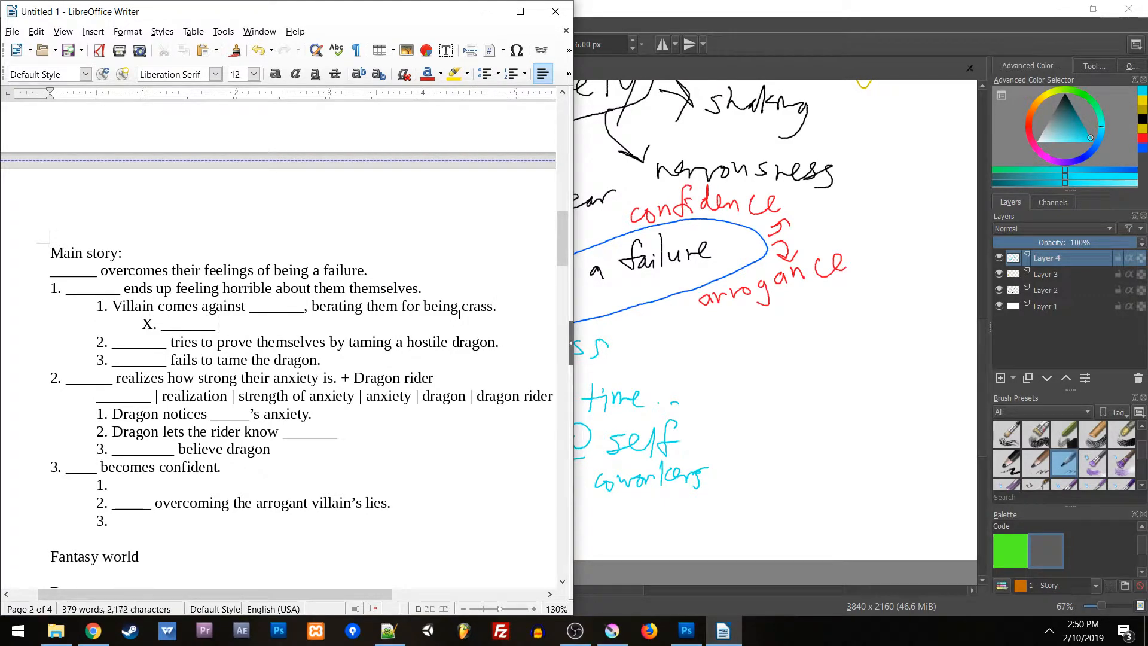
# Add the sub-event 'makes an even worse joke.' under the villain line
pyautogui.write('makes an e')
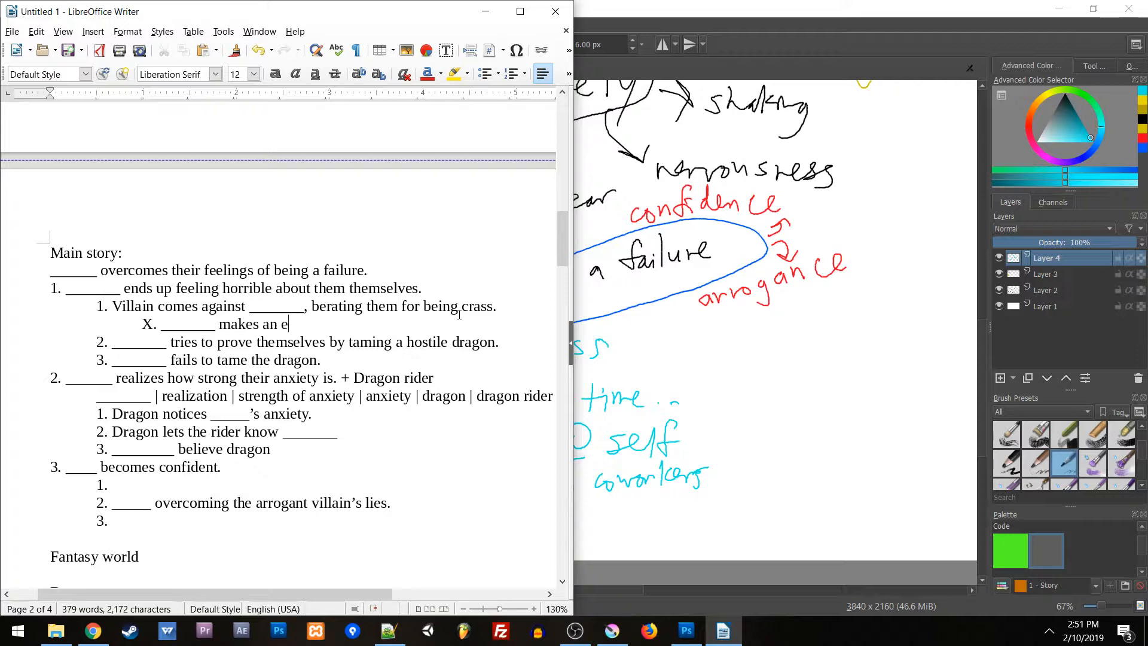
pyautogui.write('ven worse joke.')
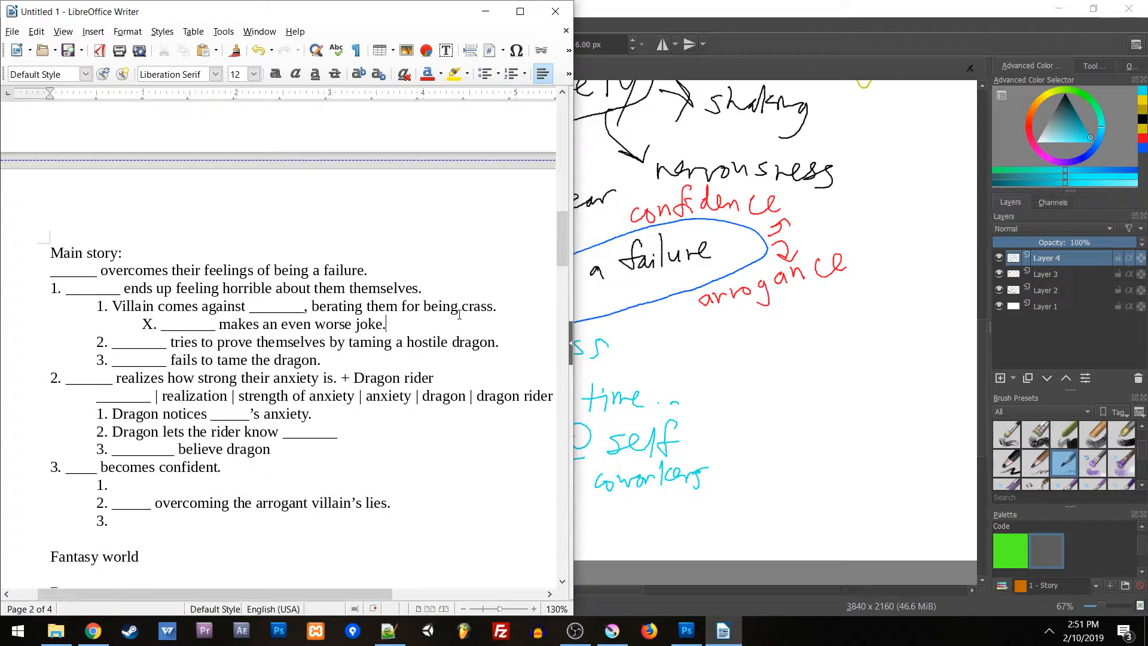
pyautogui.click(459, 306)
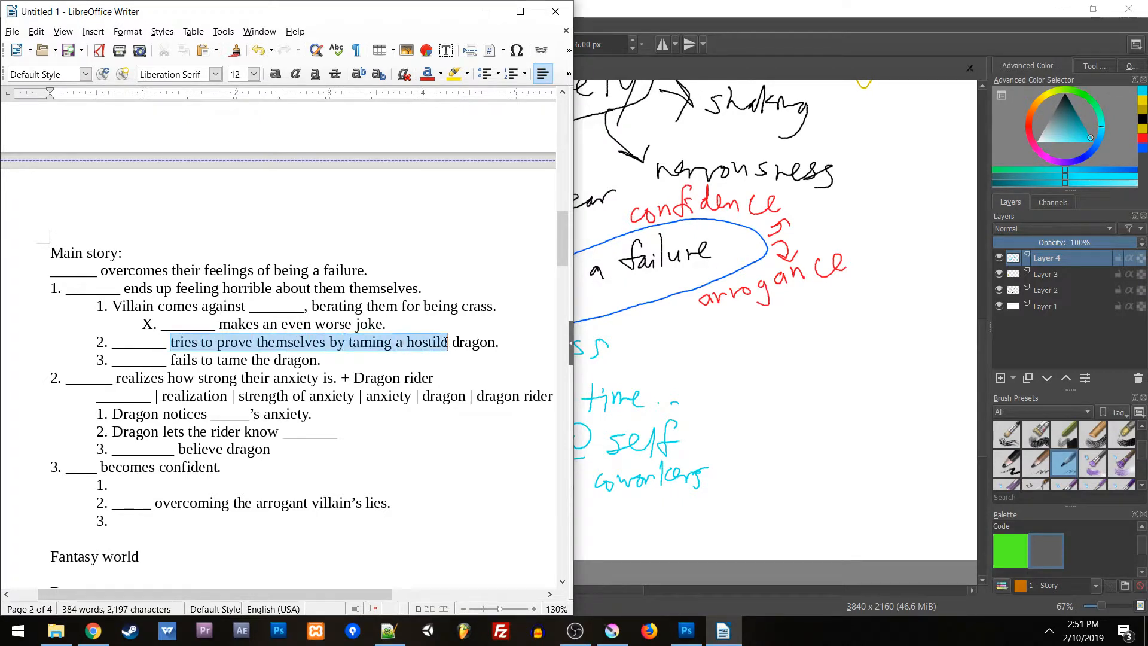
pyautogui.click(386, 324)
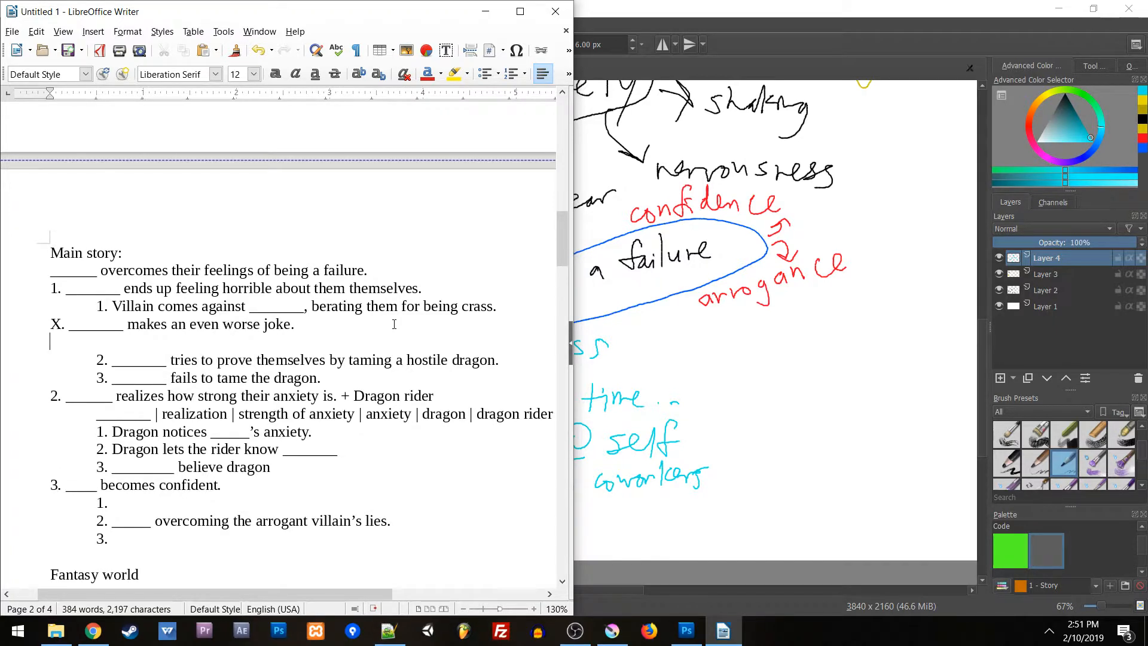
# Add an indented sub-event 'feels like they have to show they care'
pyautogui.press('Tab')
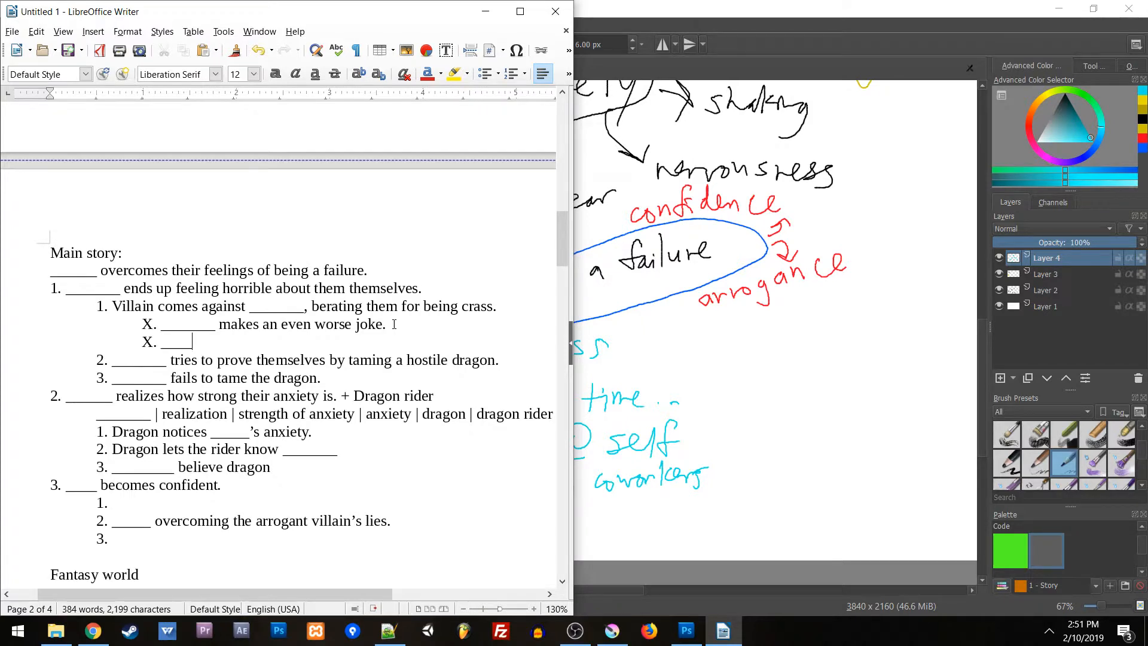
pyautogui.write('f')
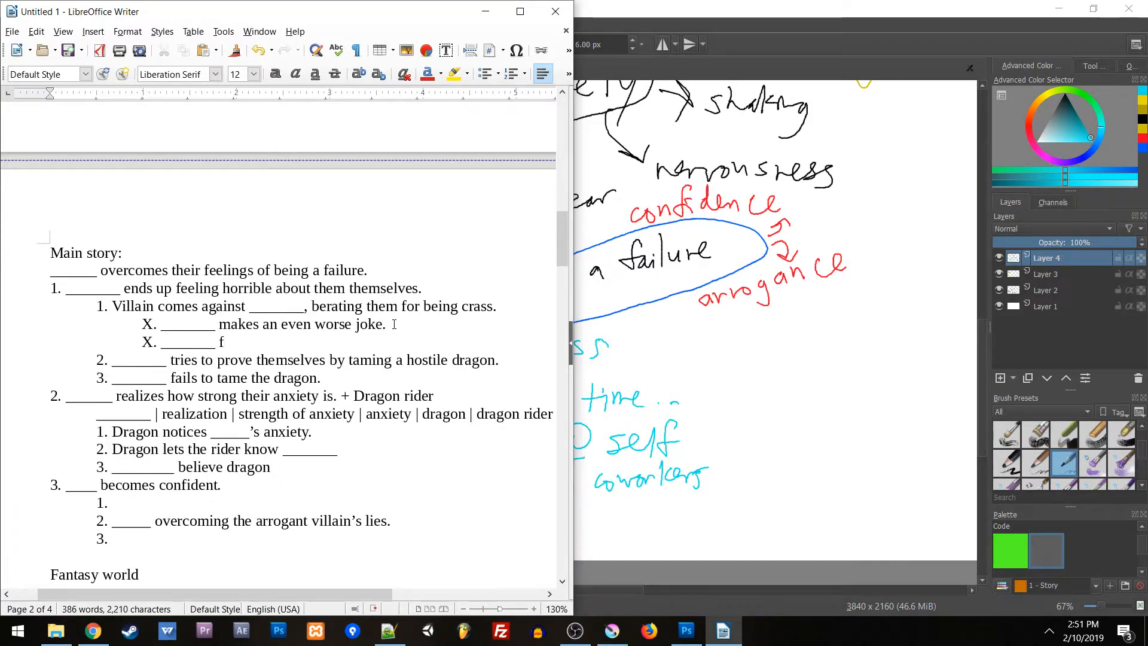
pyautogui.write('eels like they have to sh')
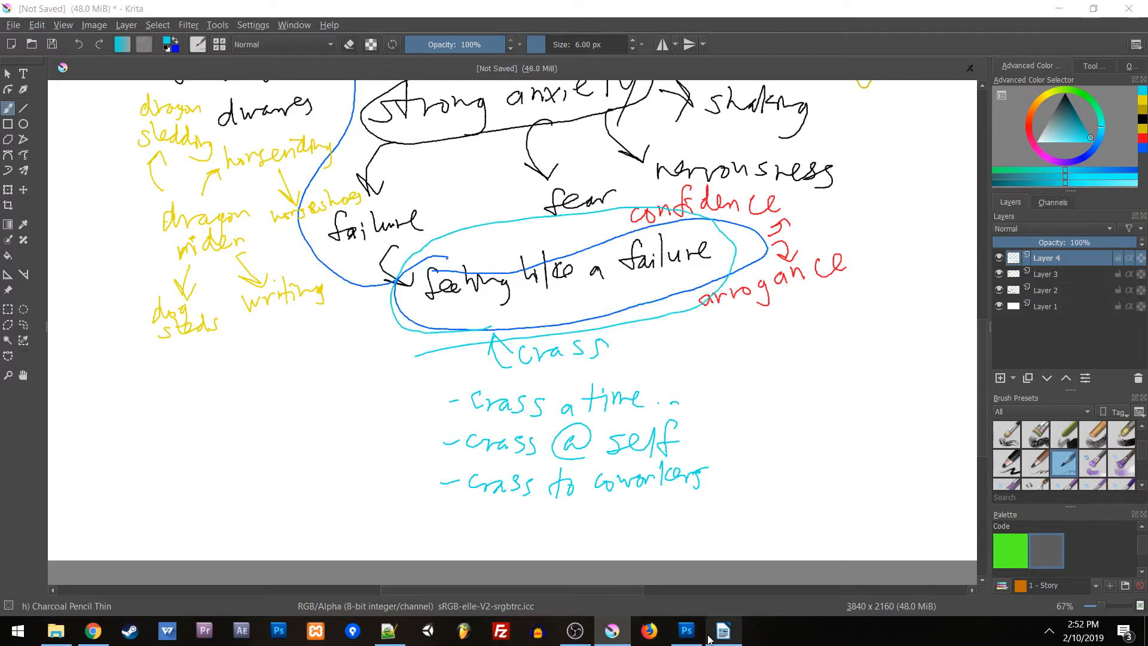
pyautogui.click(722, 630)
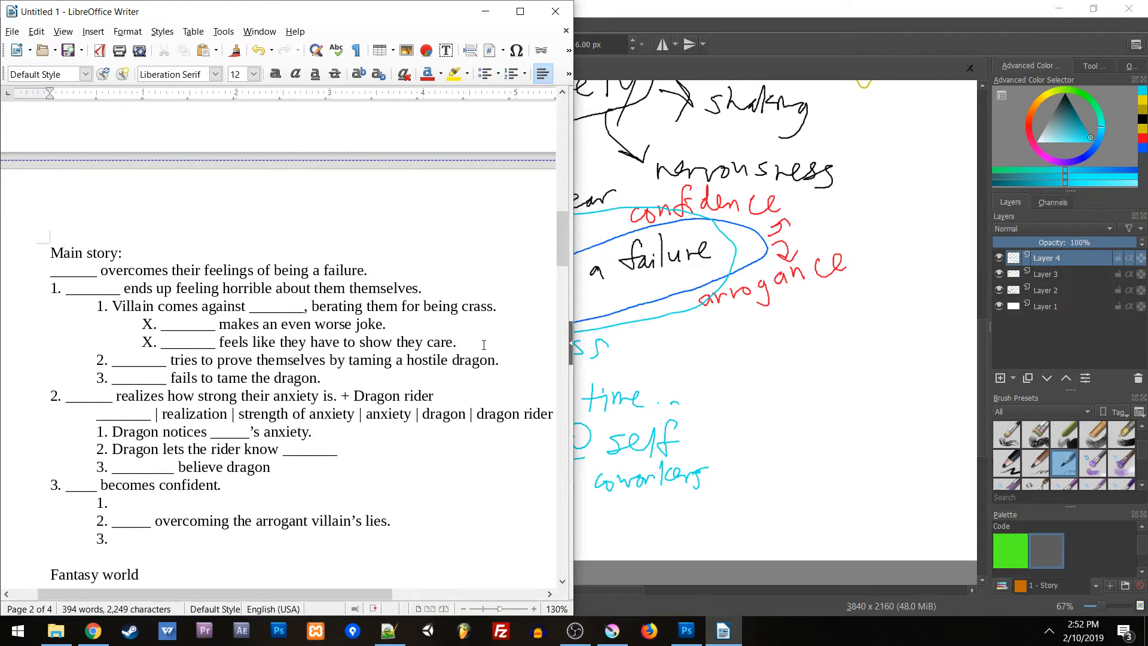